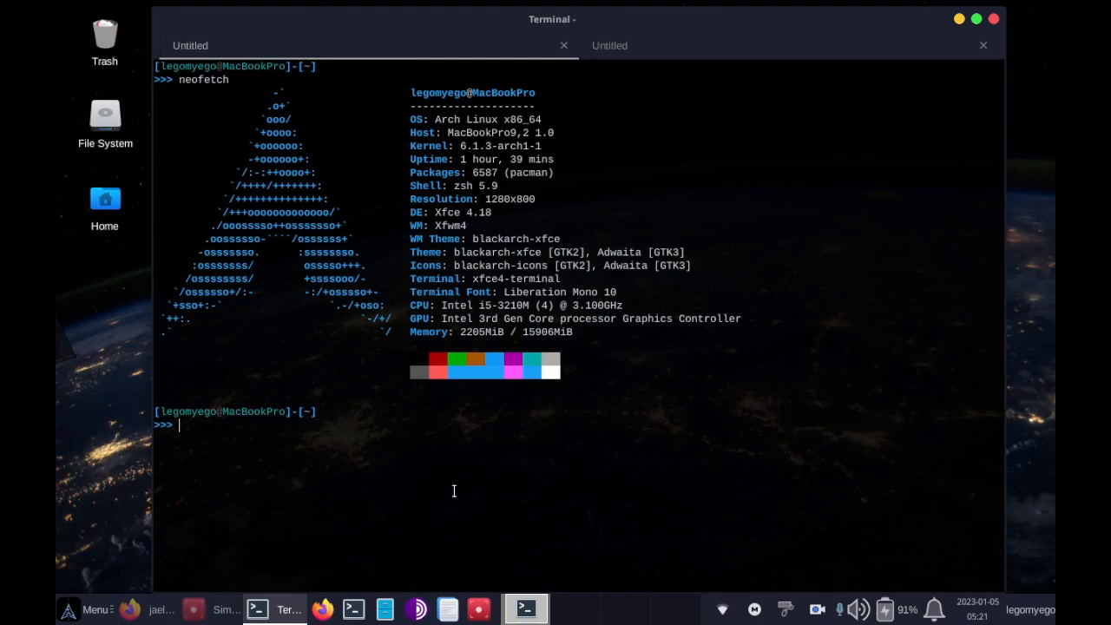
- Run jaeles with no arguments and scroll through its banner, flag list and example commands
text(jae)
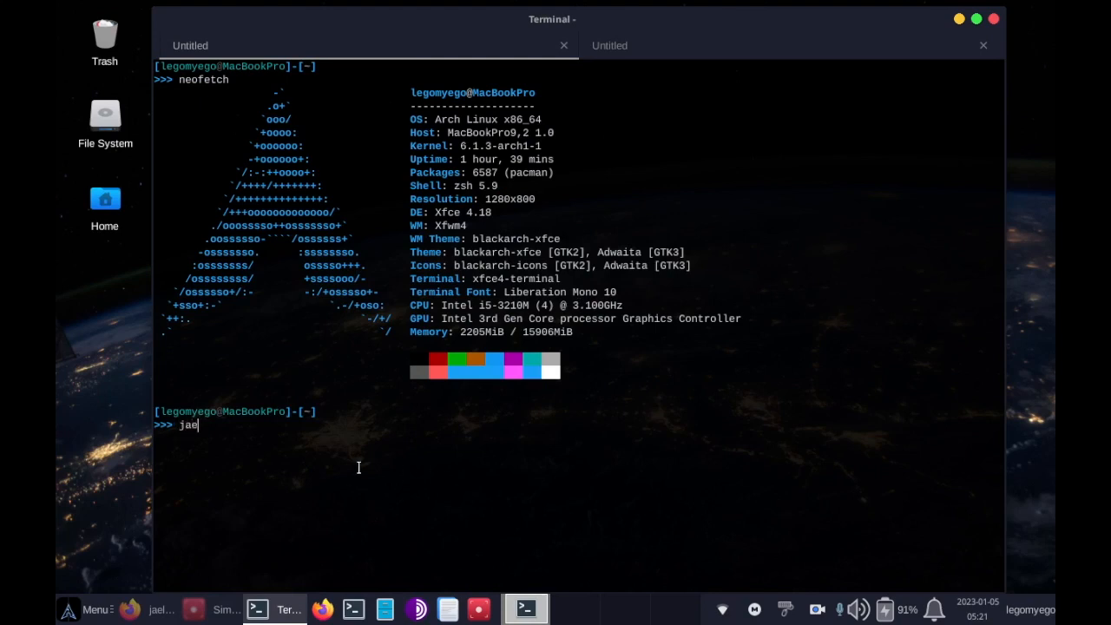
key(Return)
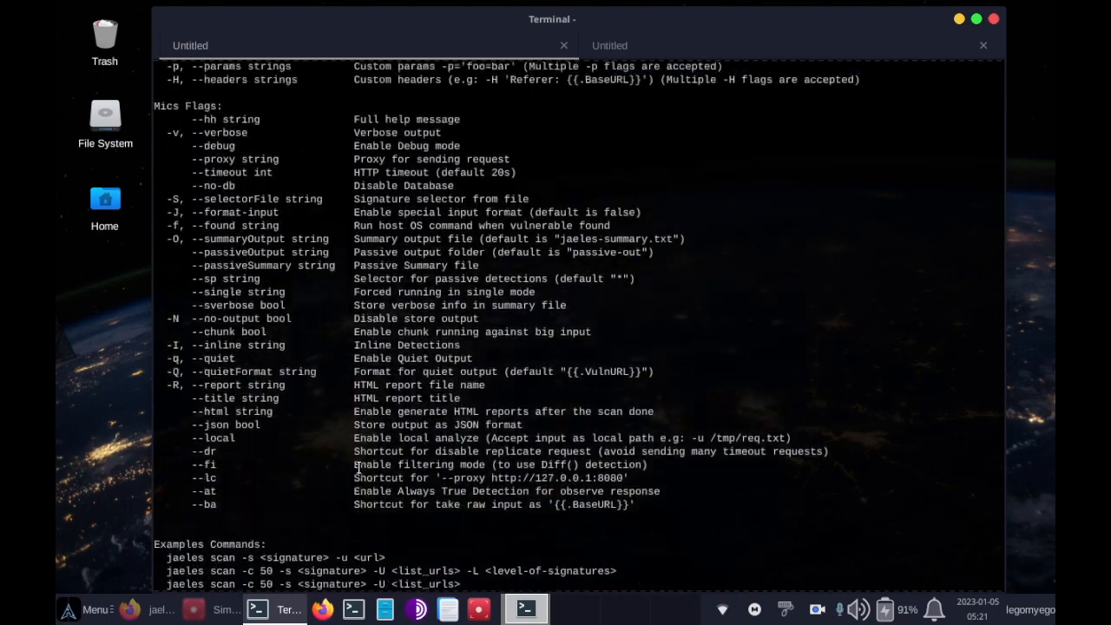
scroll(up, 3)
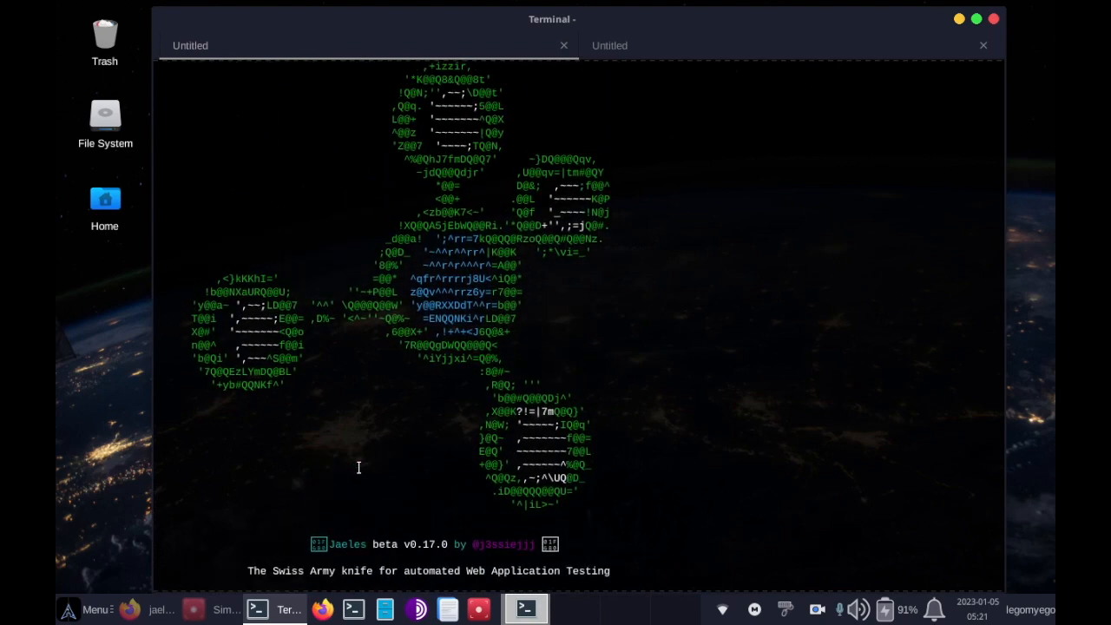
scroll(down, 3)
text(jaeles)
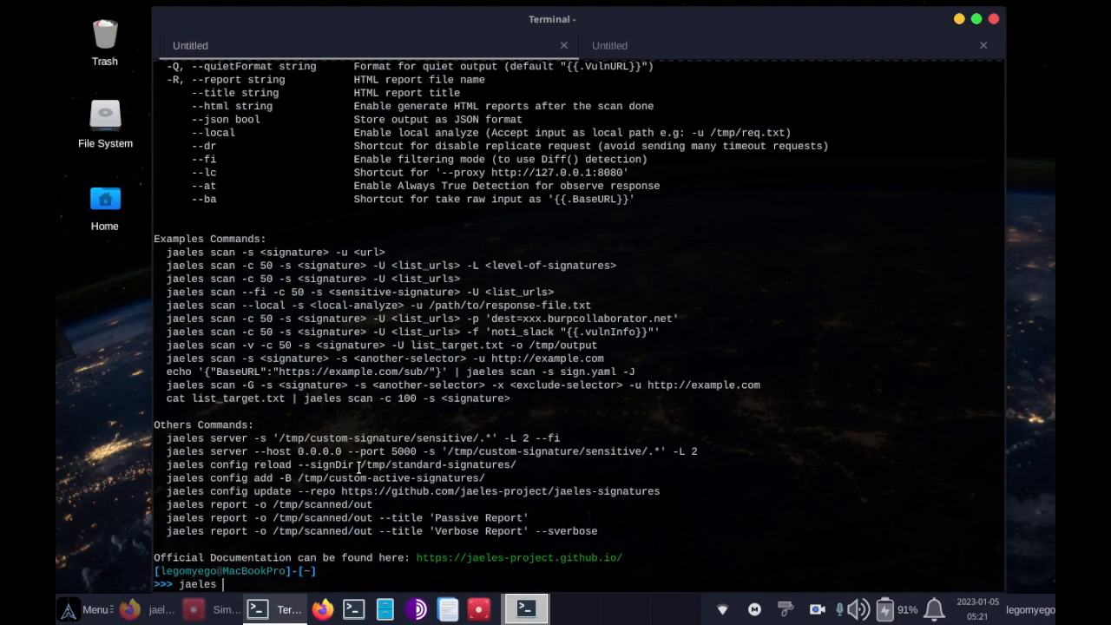
- Run 'jaeles config init' to clone plugins and signatures, then copy the base-signatures path
text(config)
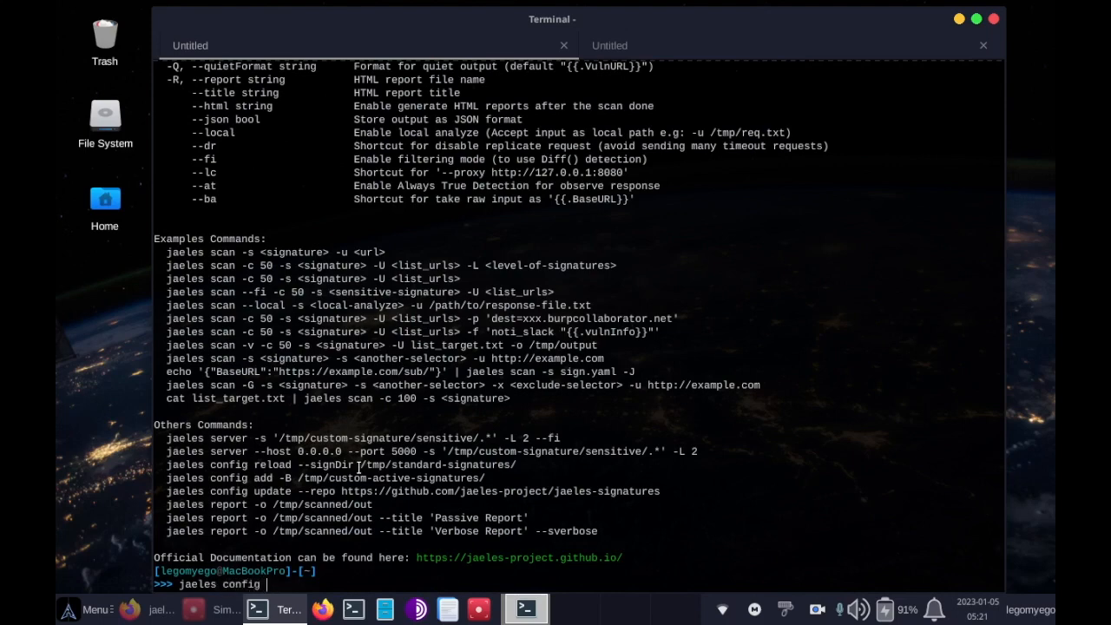
key(Return)
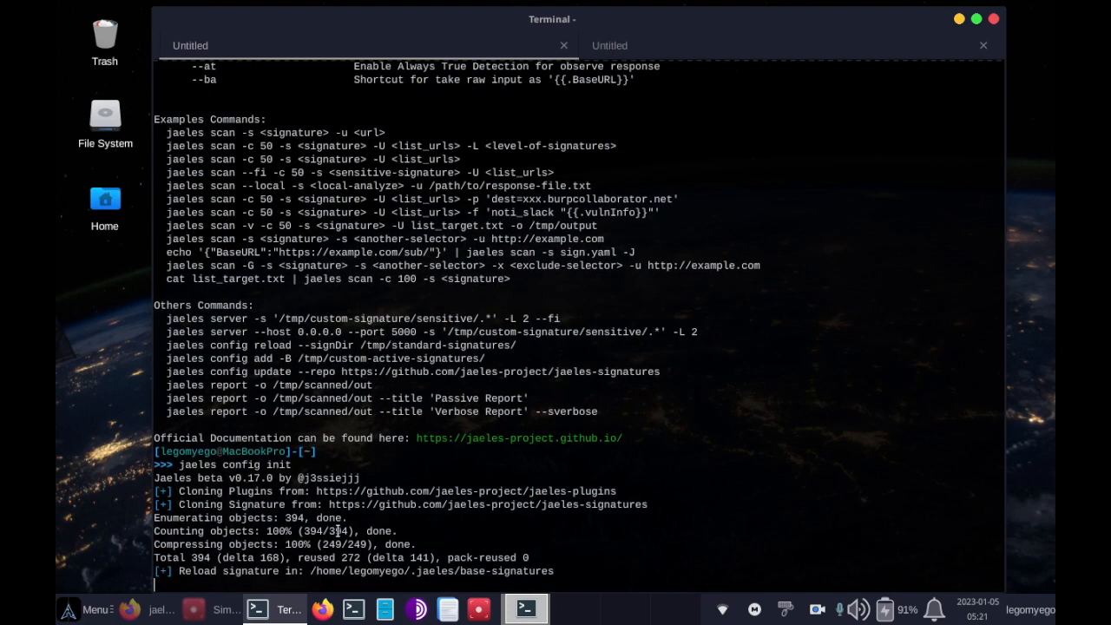
mouse_move(490, 526)
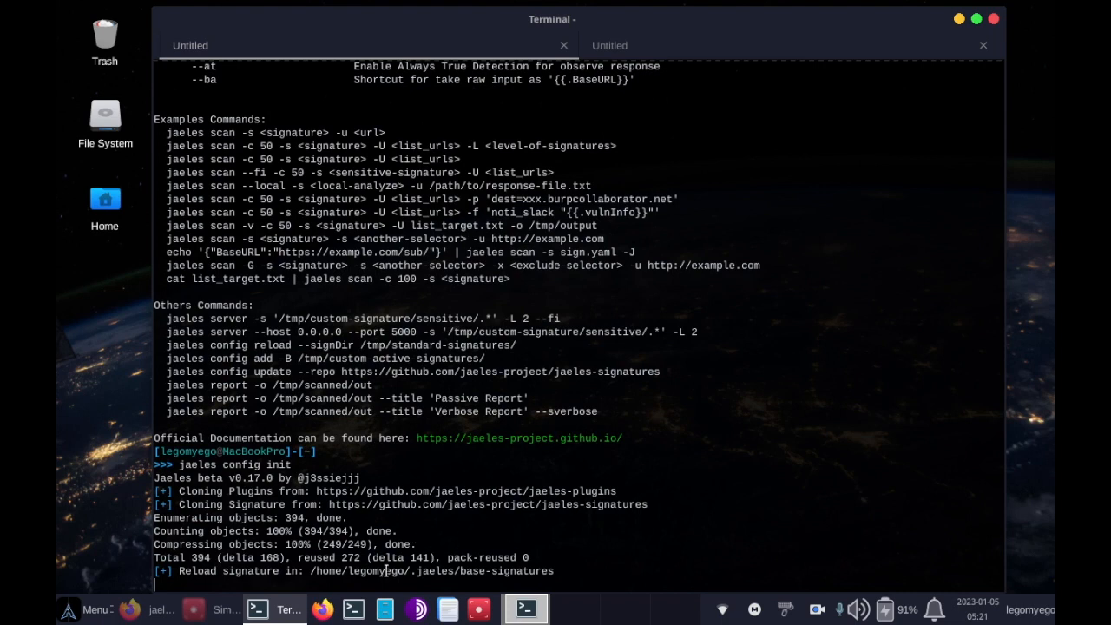
right_click(390, 570)
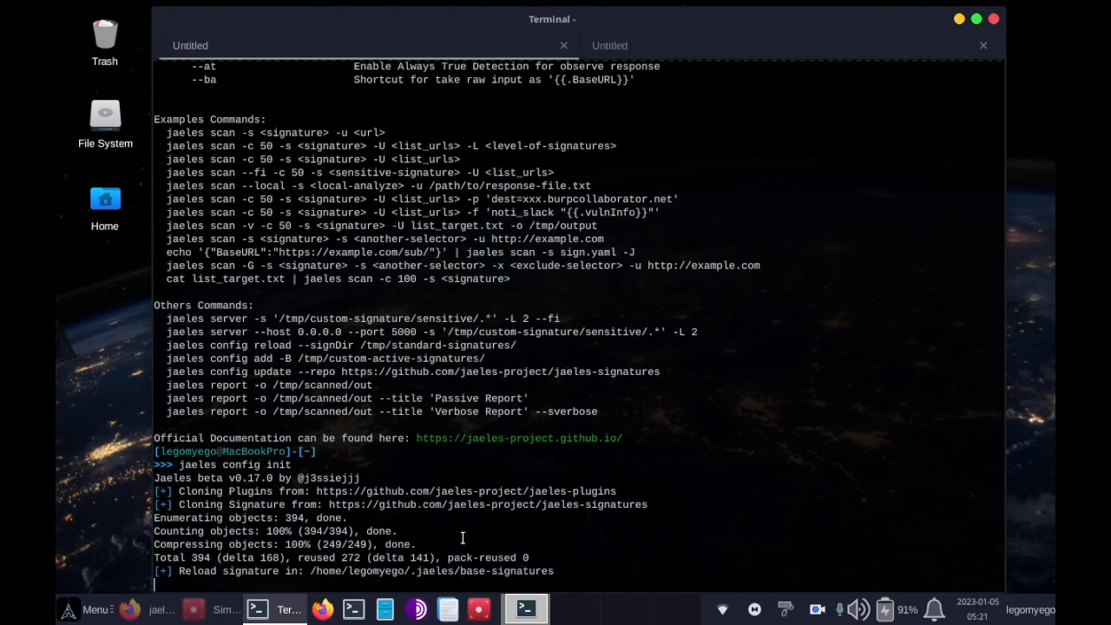
mouse_move(690, 45)
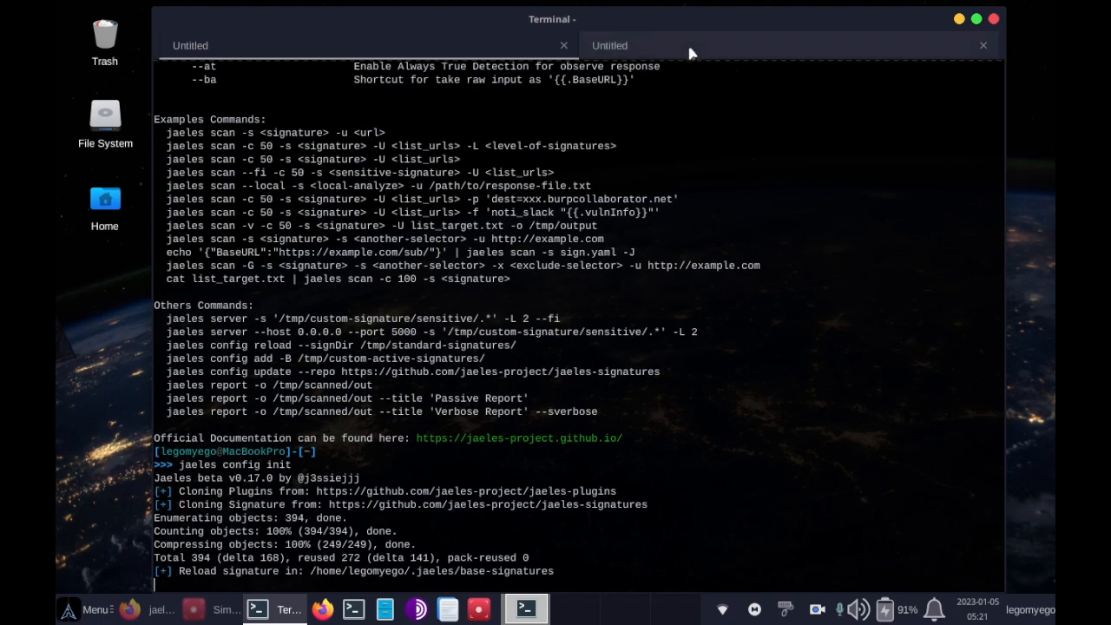
mouse_move(479, 480)
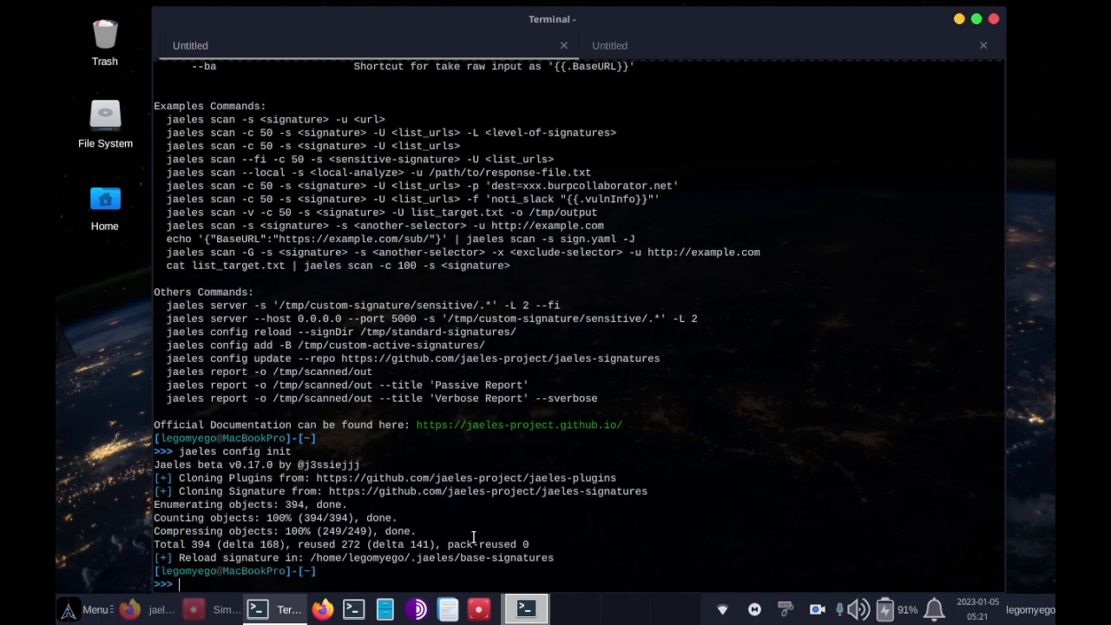
mouse_move(360, 583)
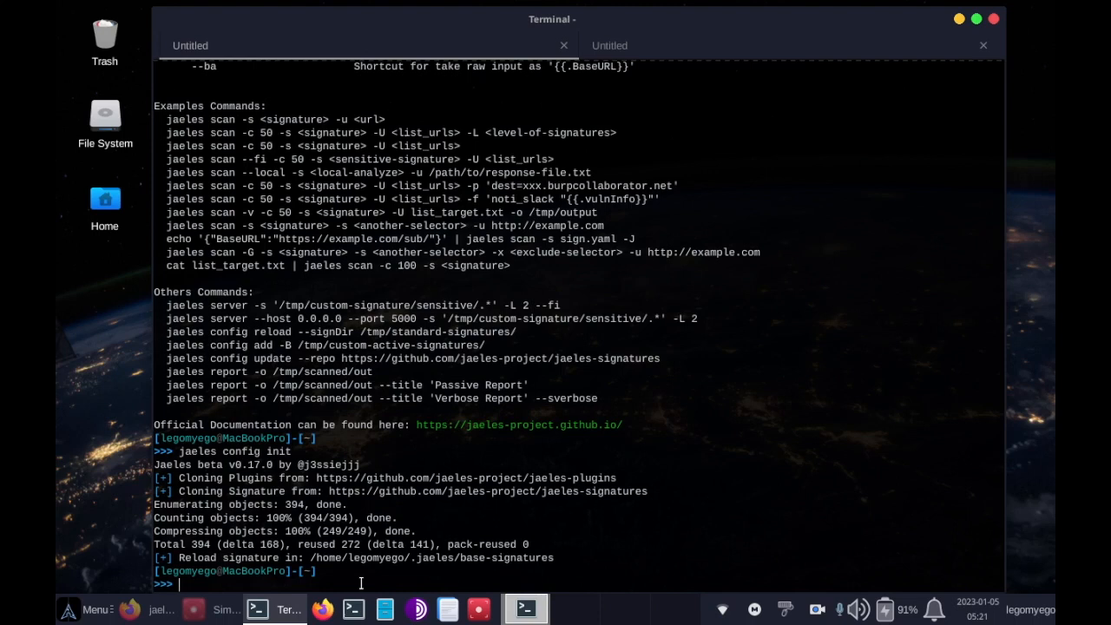
- In the second tab, enter base-signatures, list categories like cves and fuzz, then cd common
click(858, 45)
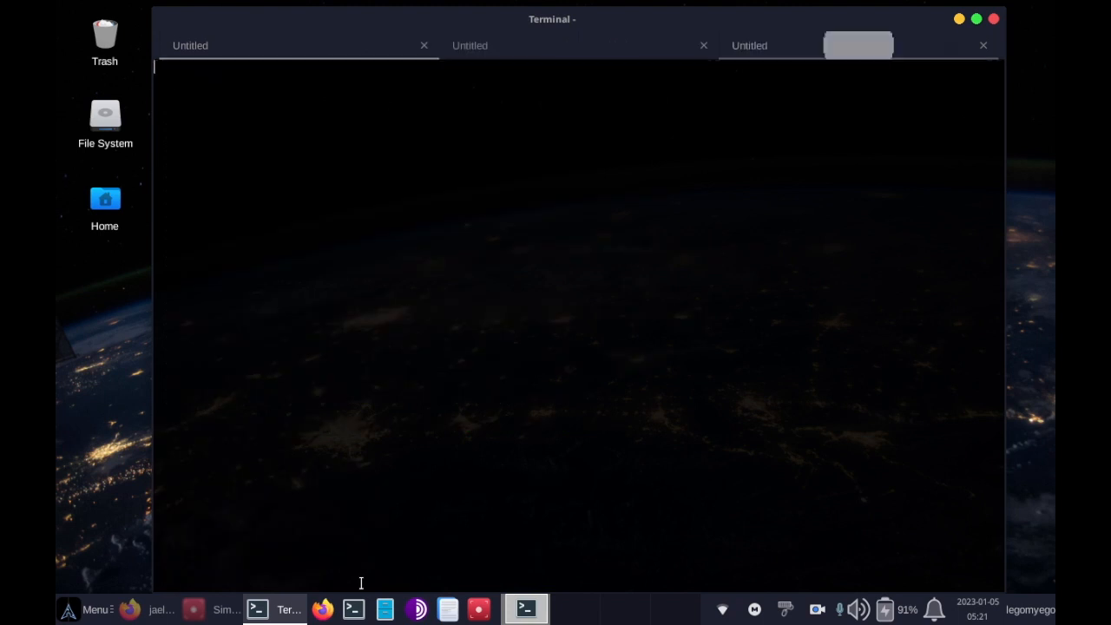
click(703, 45)
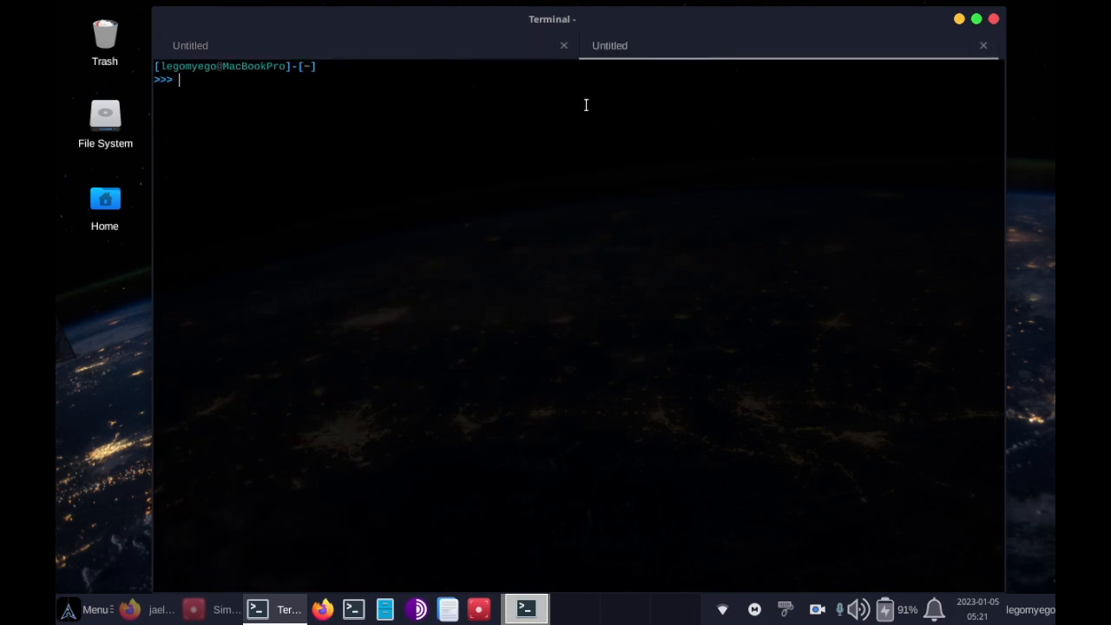
text(cd)
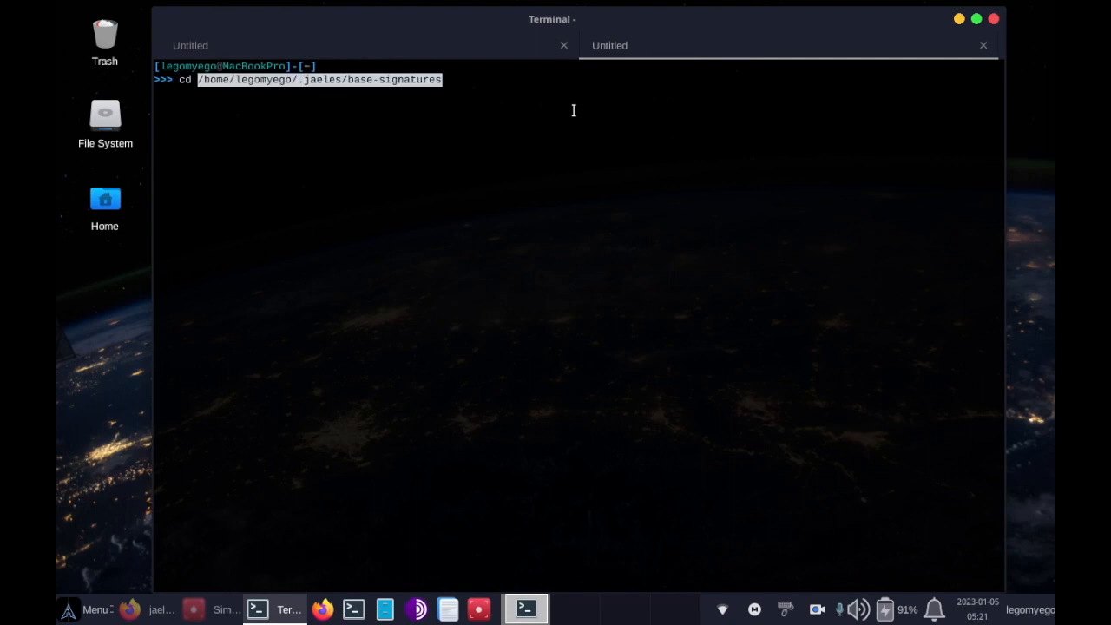
key(Return)
text(ls)
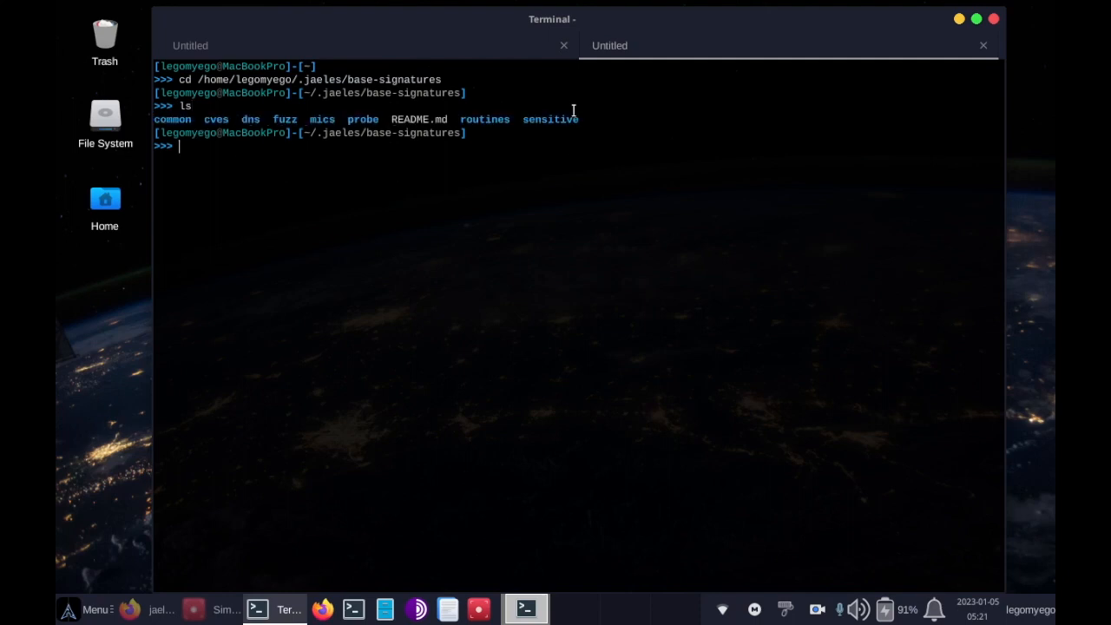
mouse_move(537, 123)
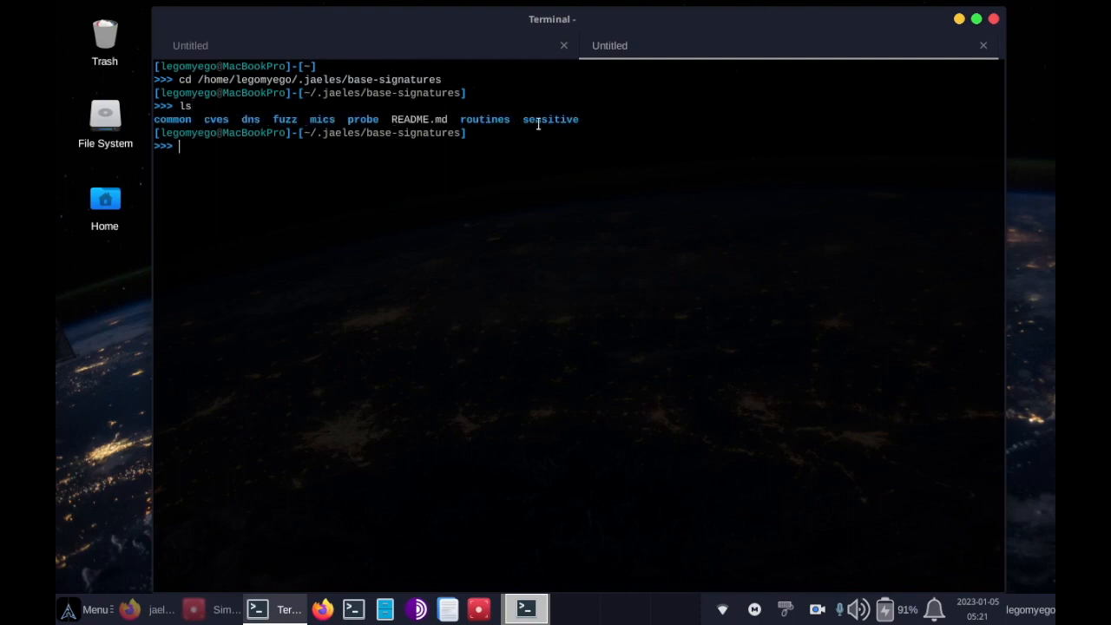
double_click(171, 119)
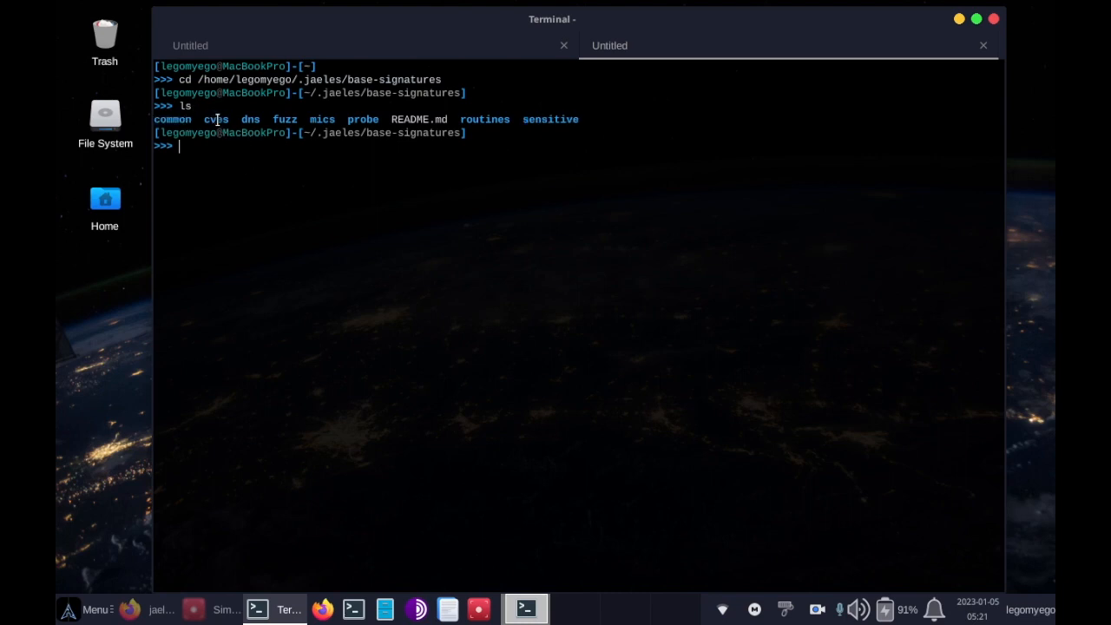
mouse_move(250, 113)
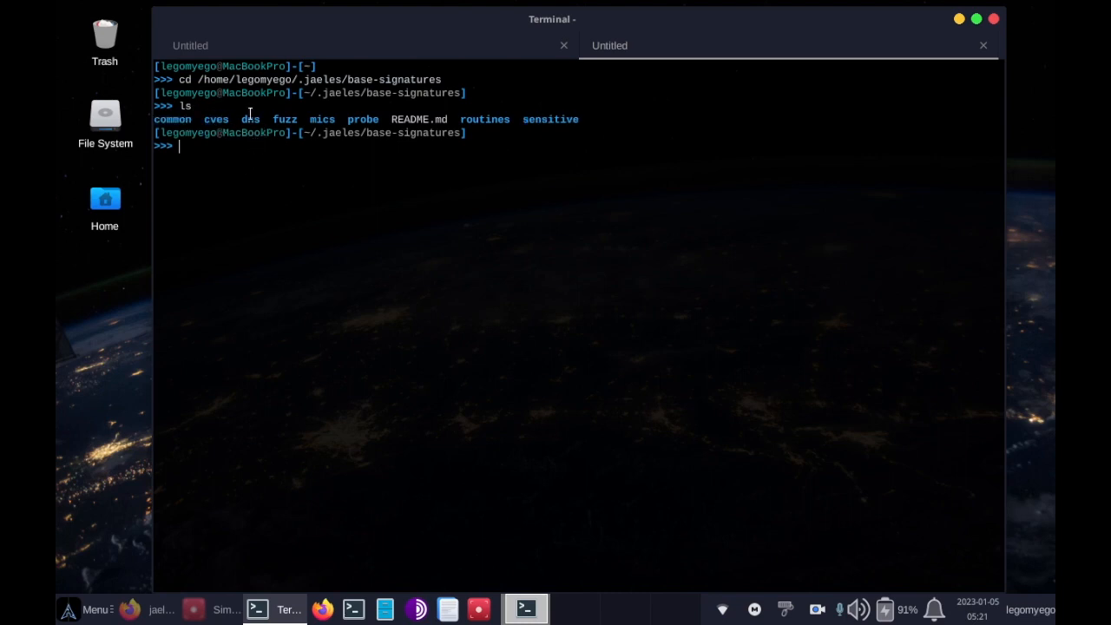
mouse_move(272, 166)
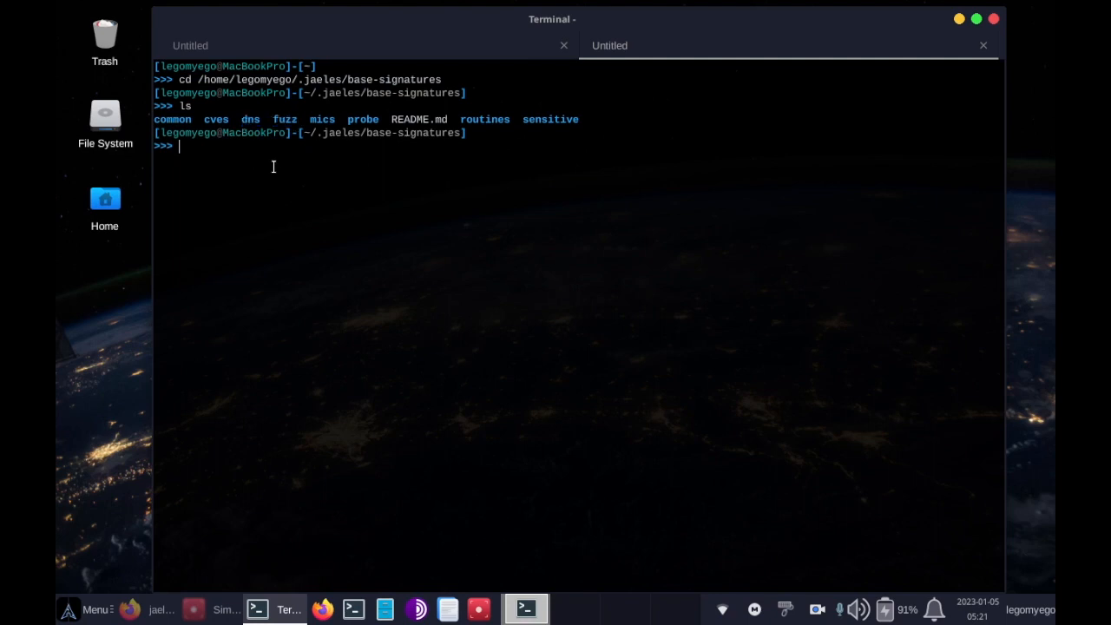
text(cd common)
text(ls)
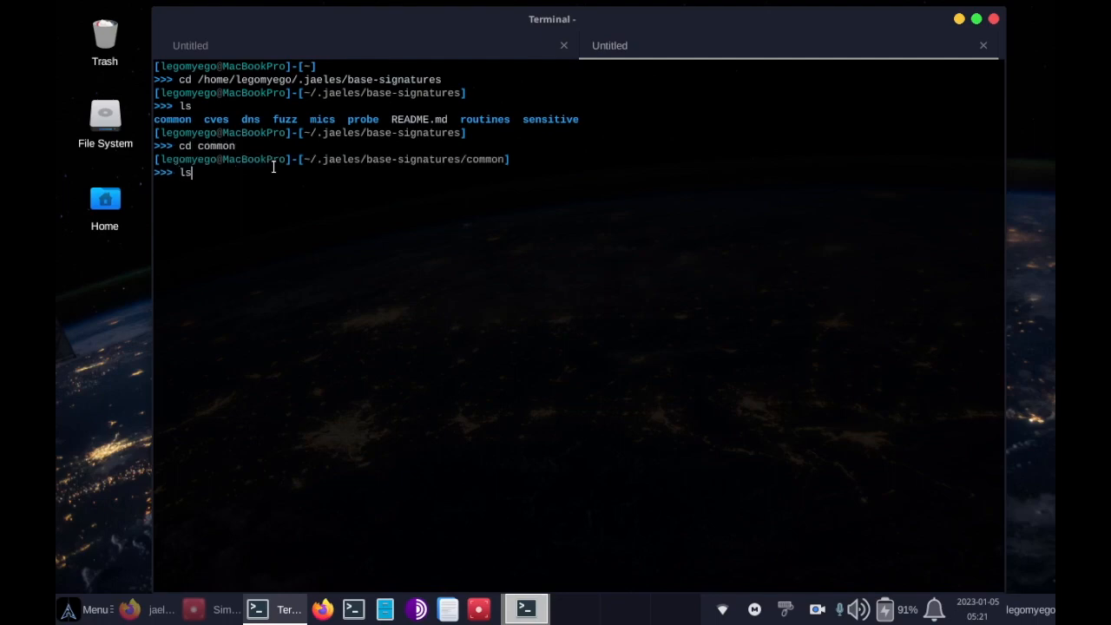
- List common's YAML signatures, highlighting gitea-gogs-unauth-access.yaml and netdata-unauth.yaml
key(Return)
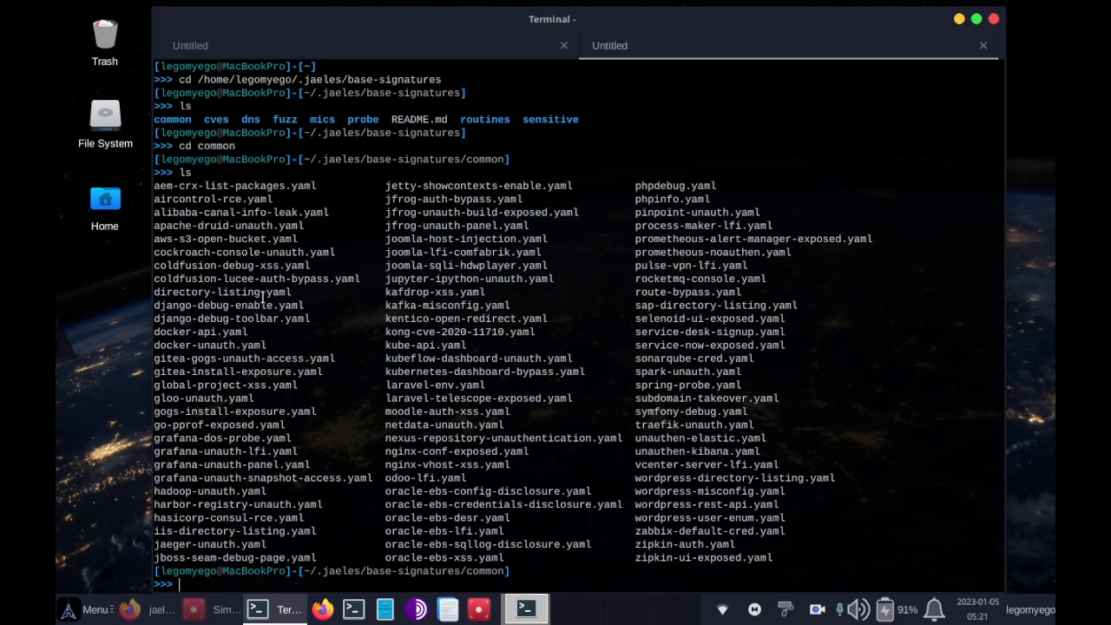
double_click(236, 372)
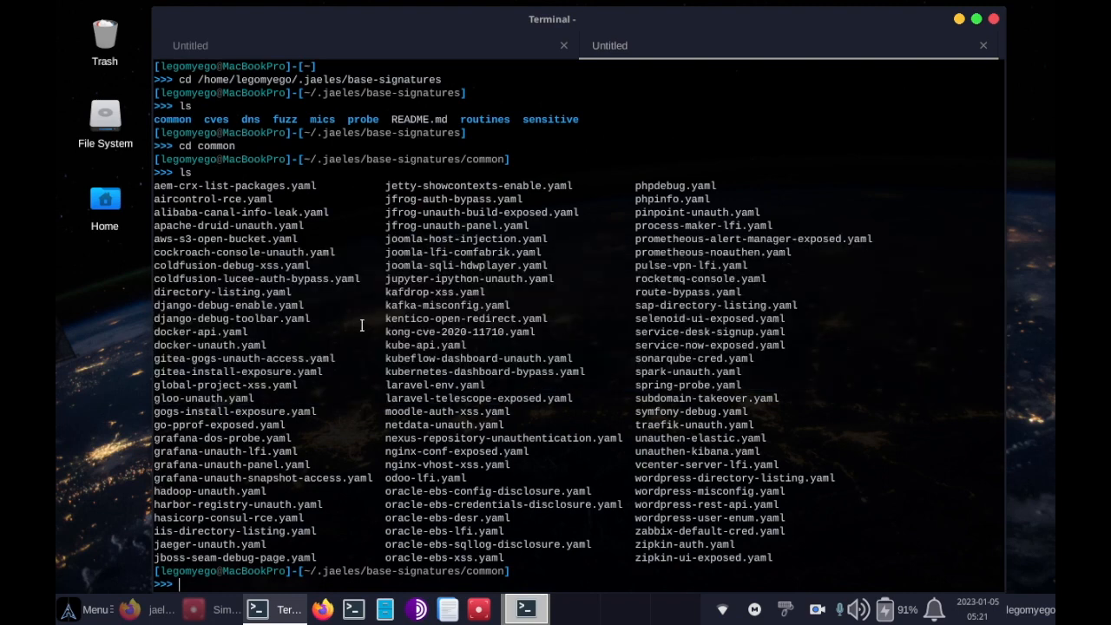
mouse_move(217, 332)
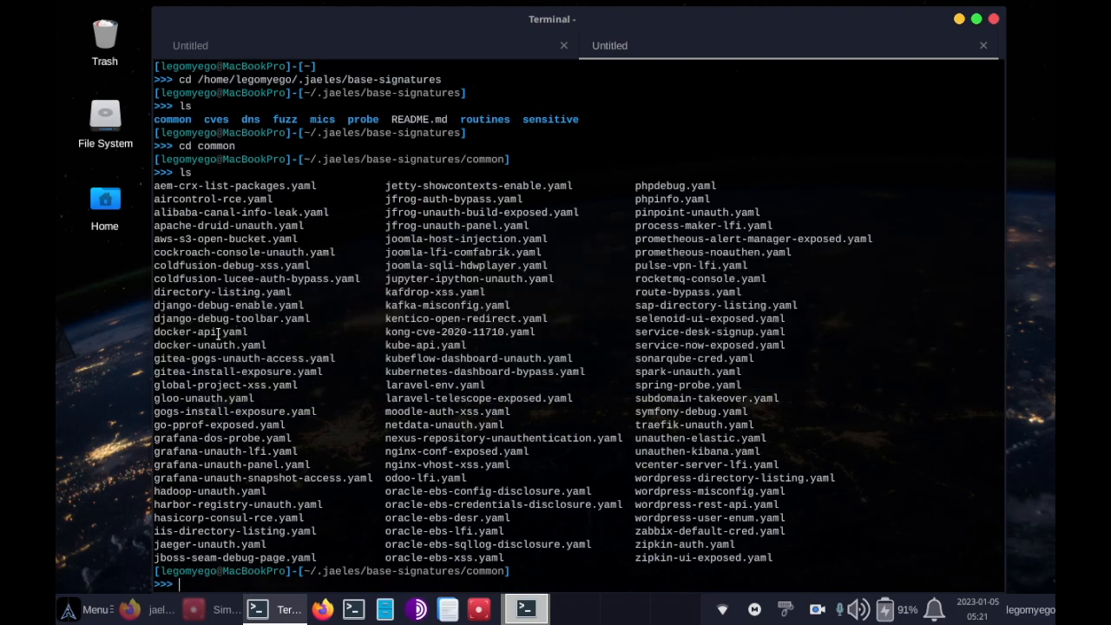
double_click(243, 358)
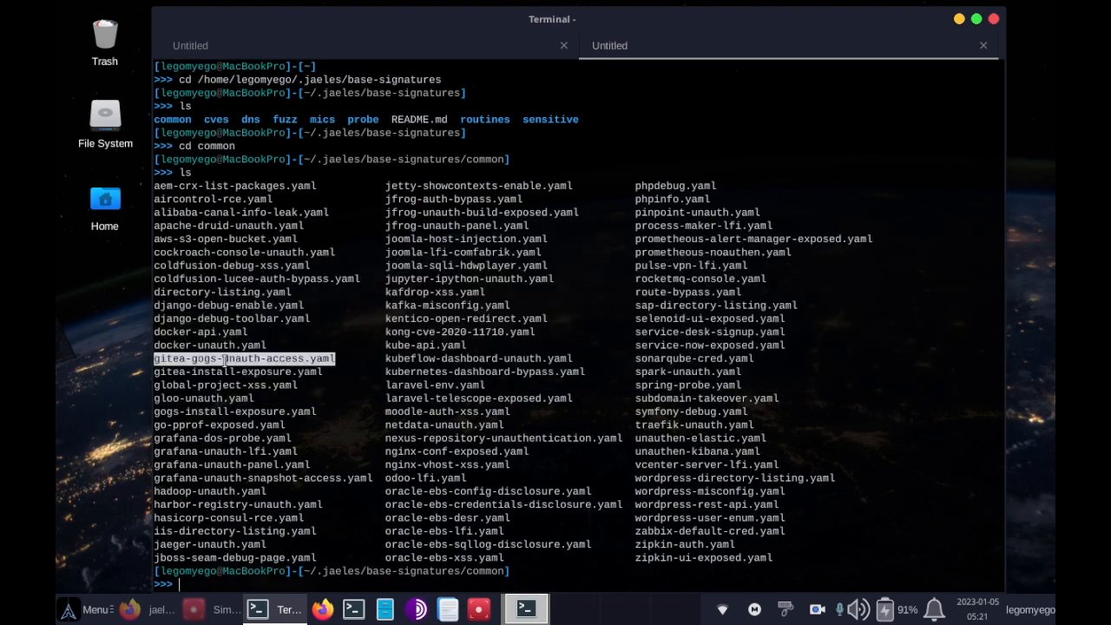
mouse_move(337, 325)
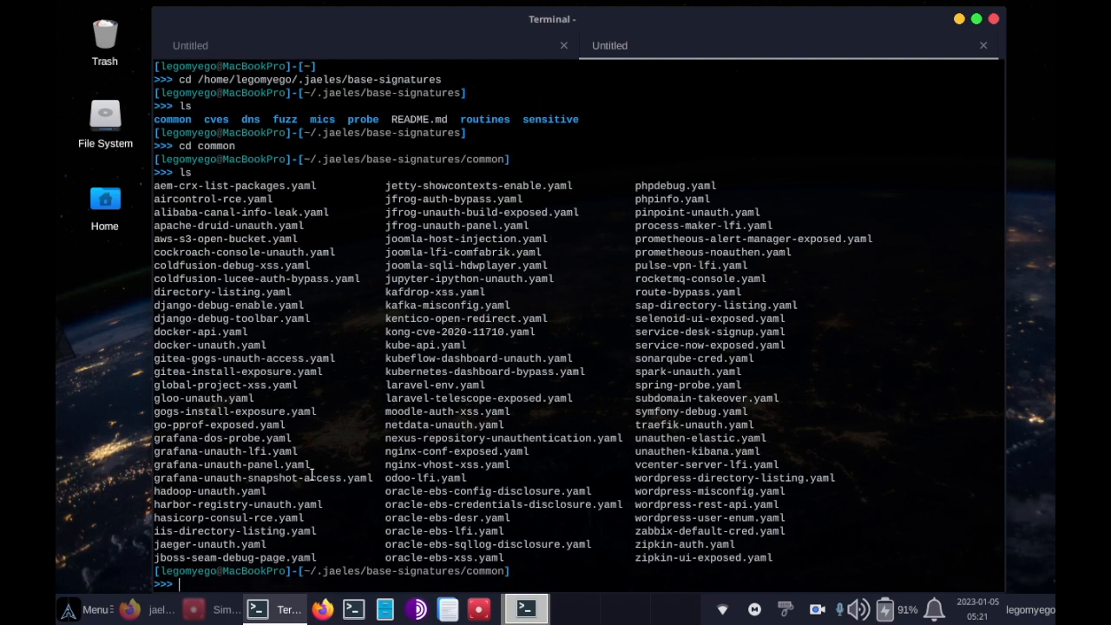
double_click(444, 424)
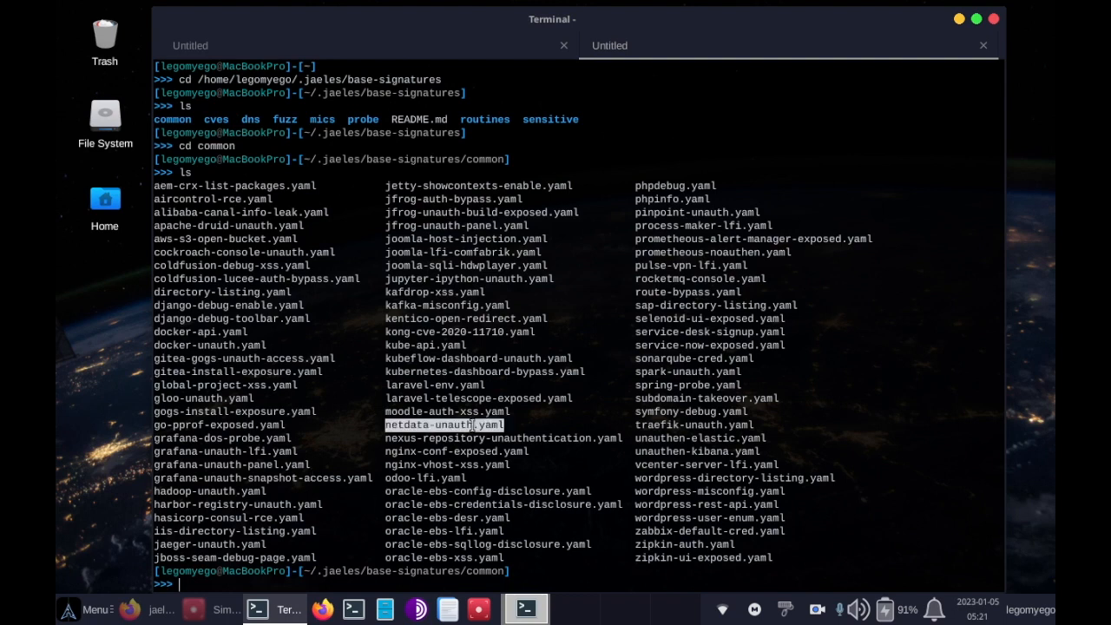
mouse_move(365, 527)
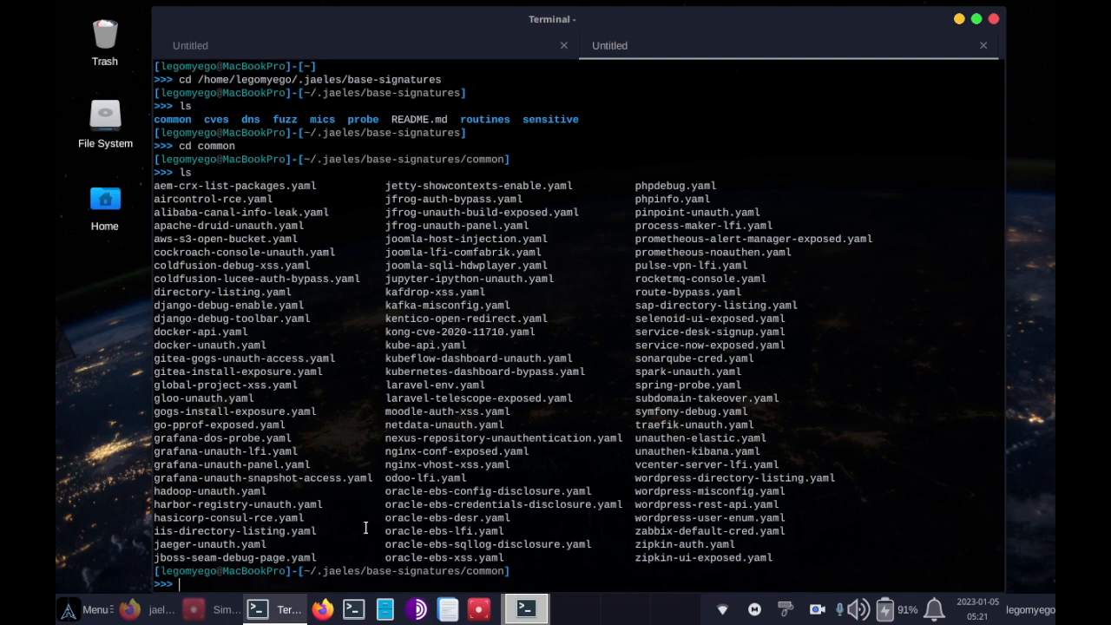
text(ls)
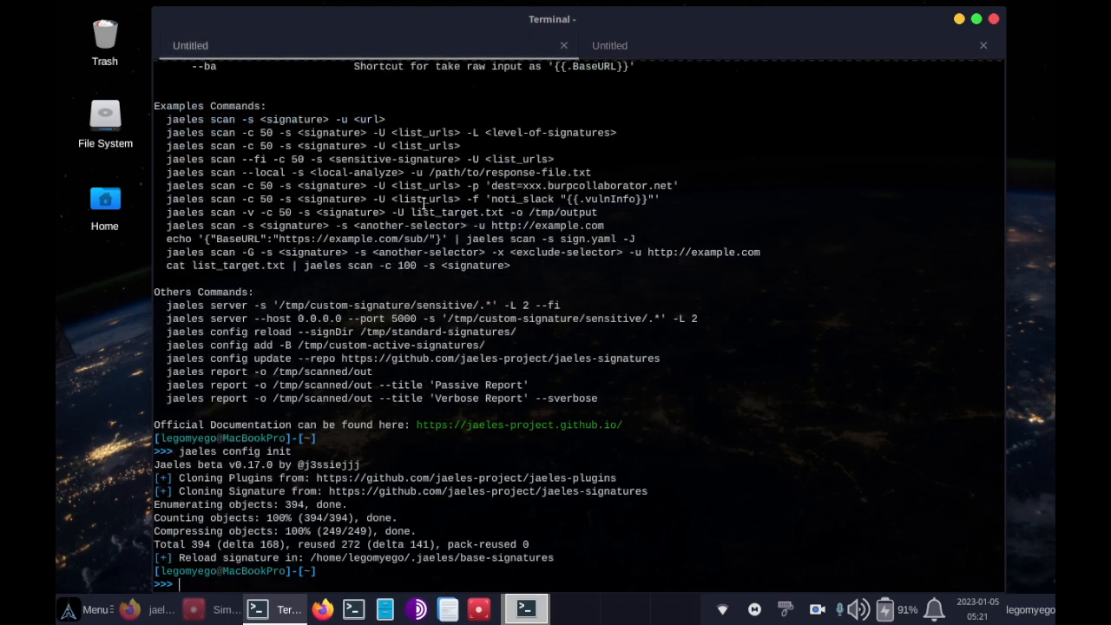
- Enter 'sudo jaeles scan -s common -u hackguru.tech' to scan with the common signatures
text(jaeles config init)
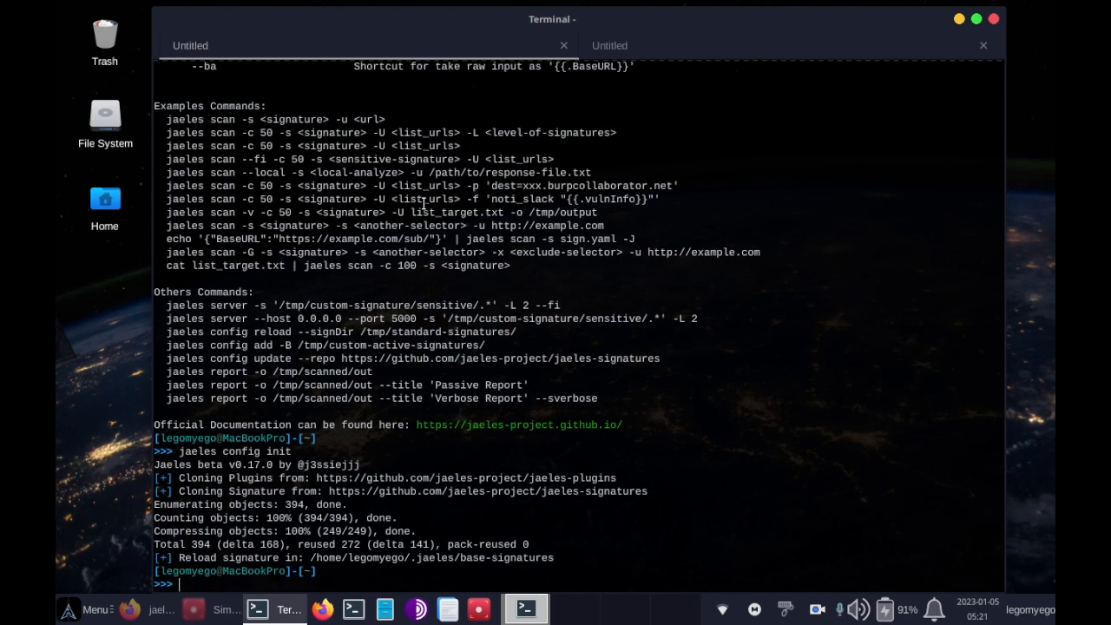
text(jaeles)
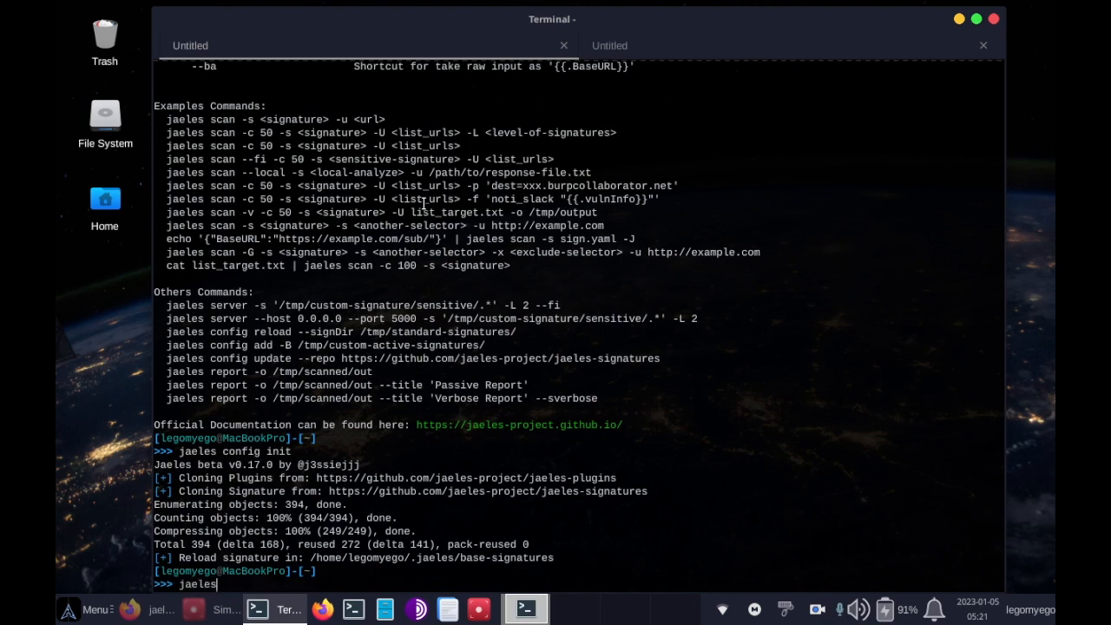
text(scan)
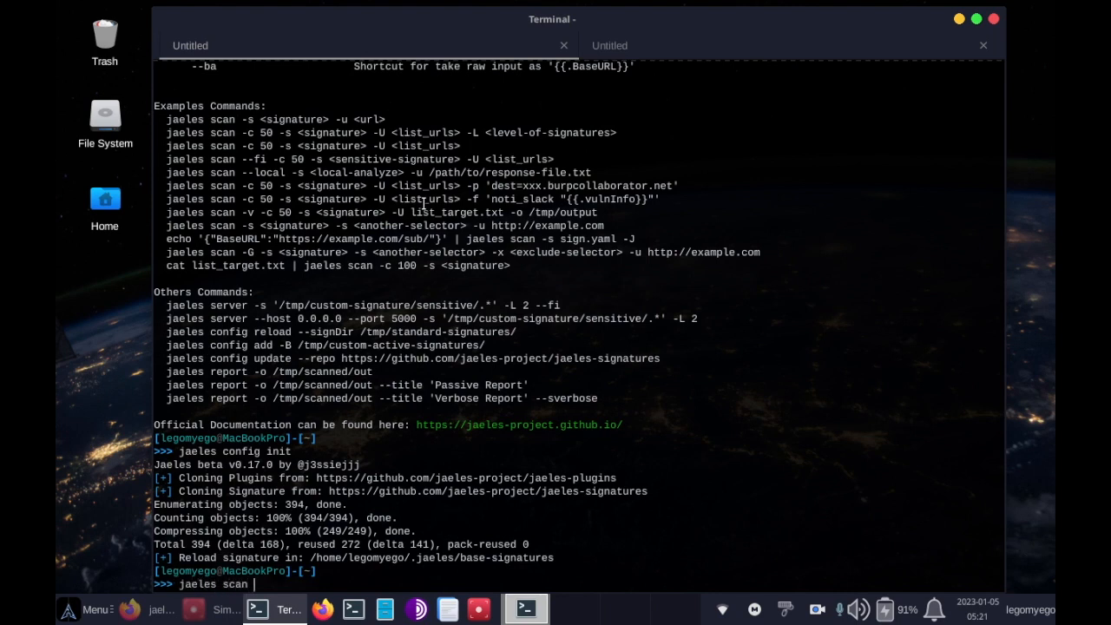
text(-s common)
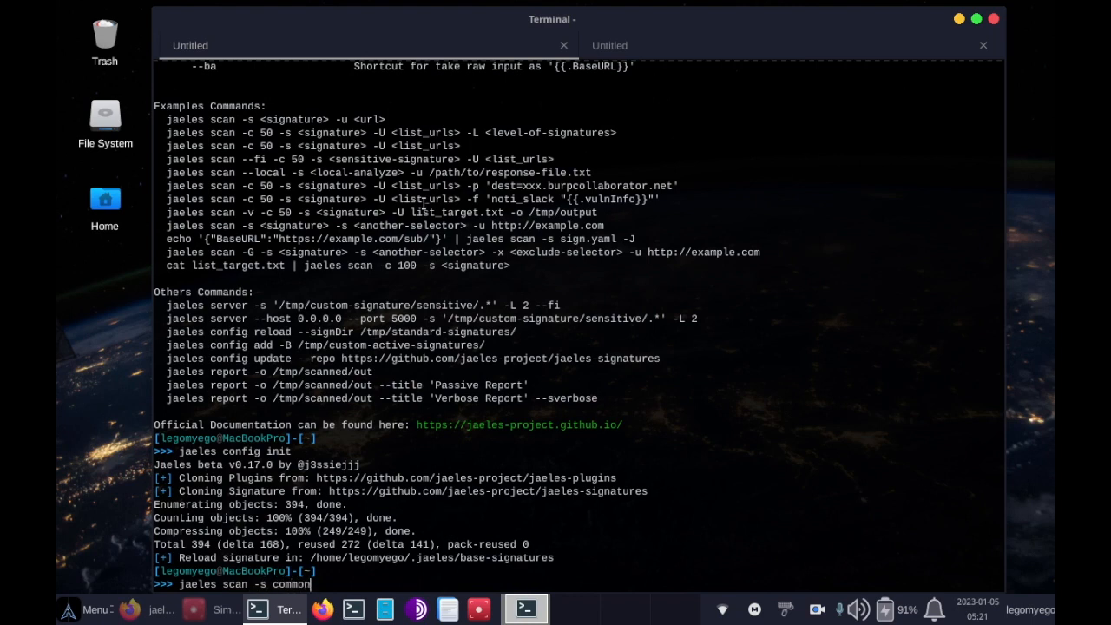
text(-)
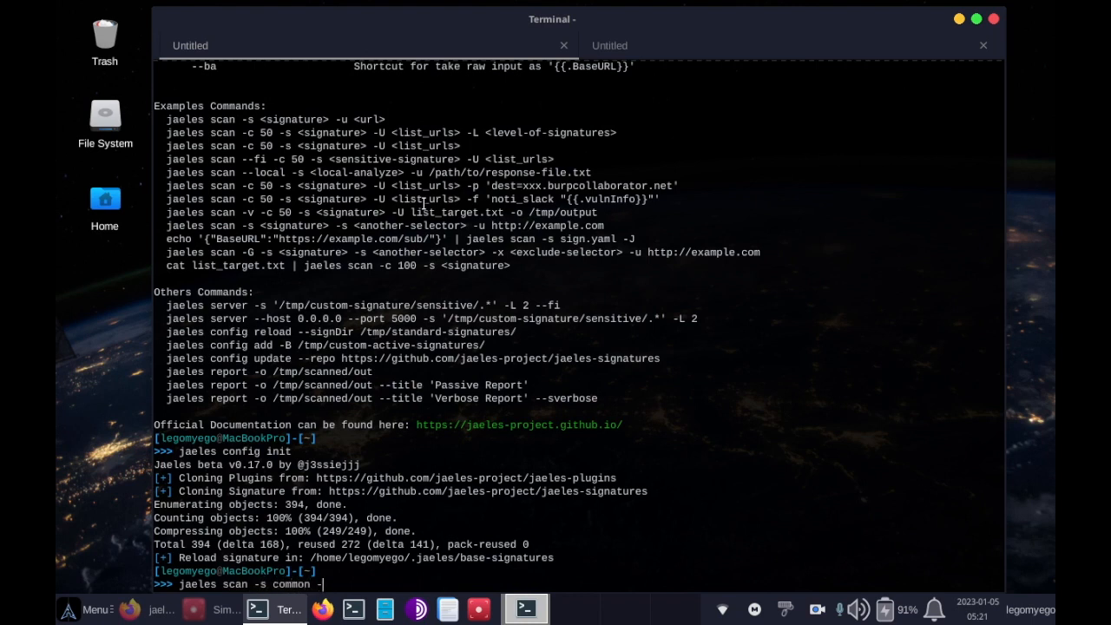
text(-u hack)
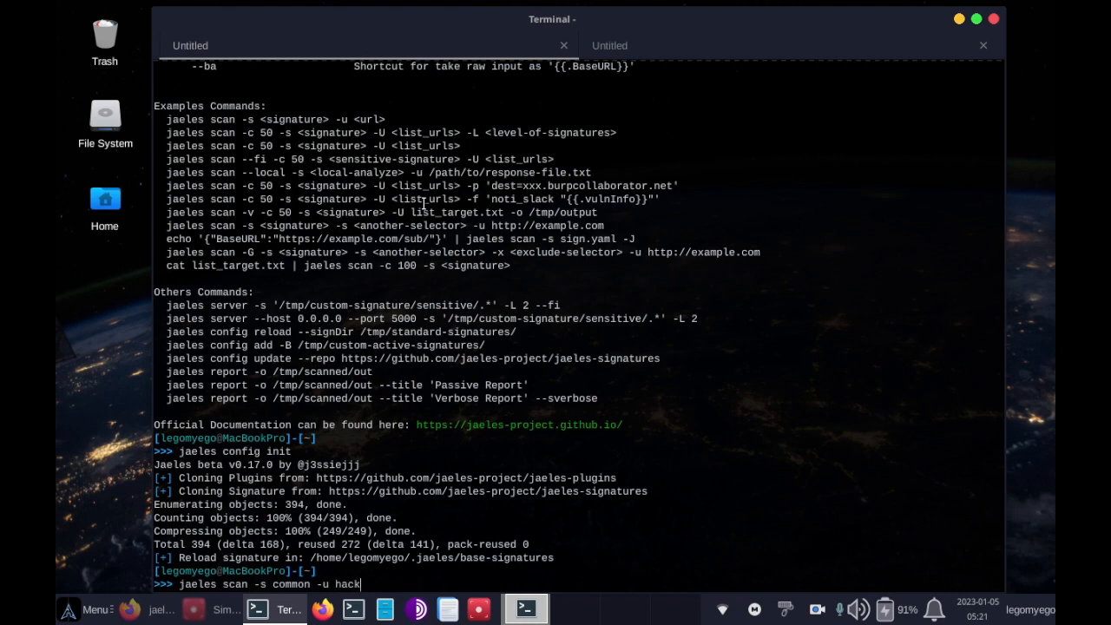
text(guru.te)
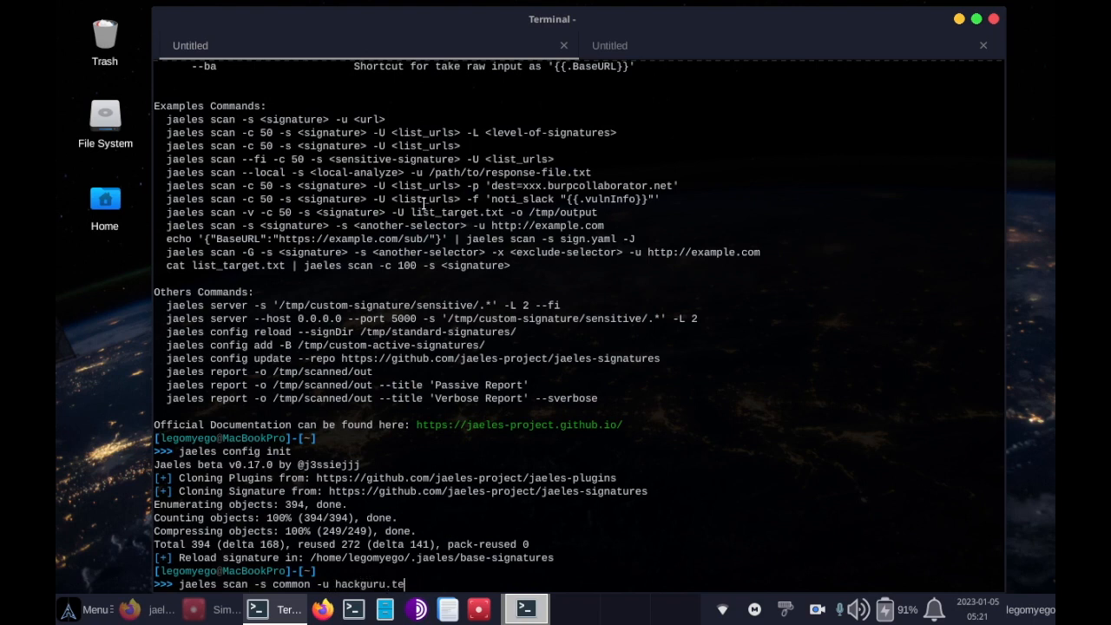
text(ch)
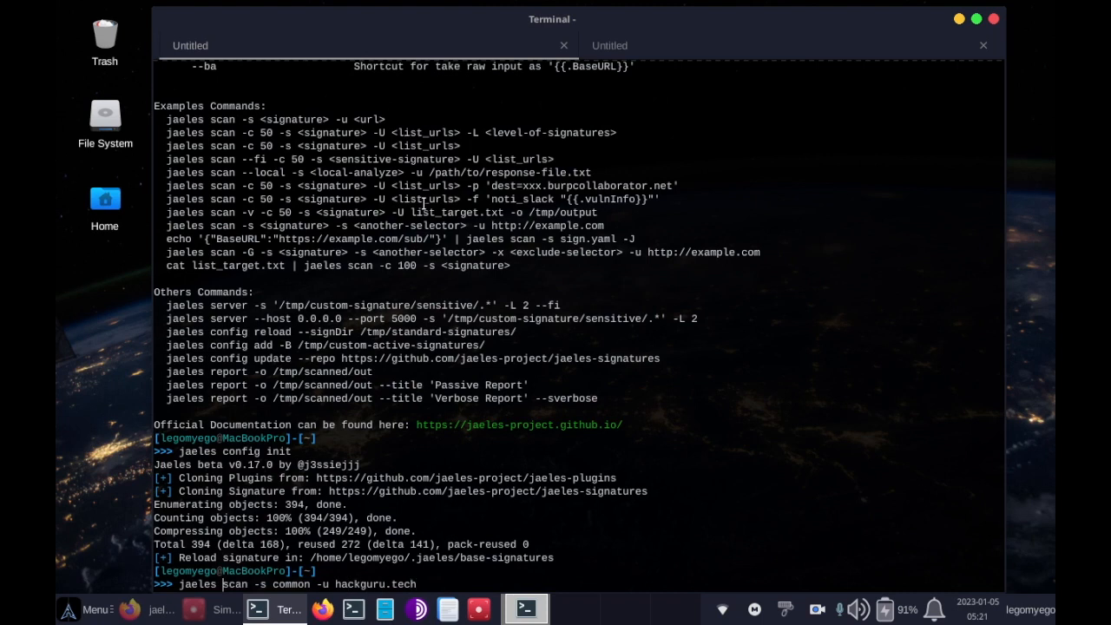
text(sudo)
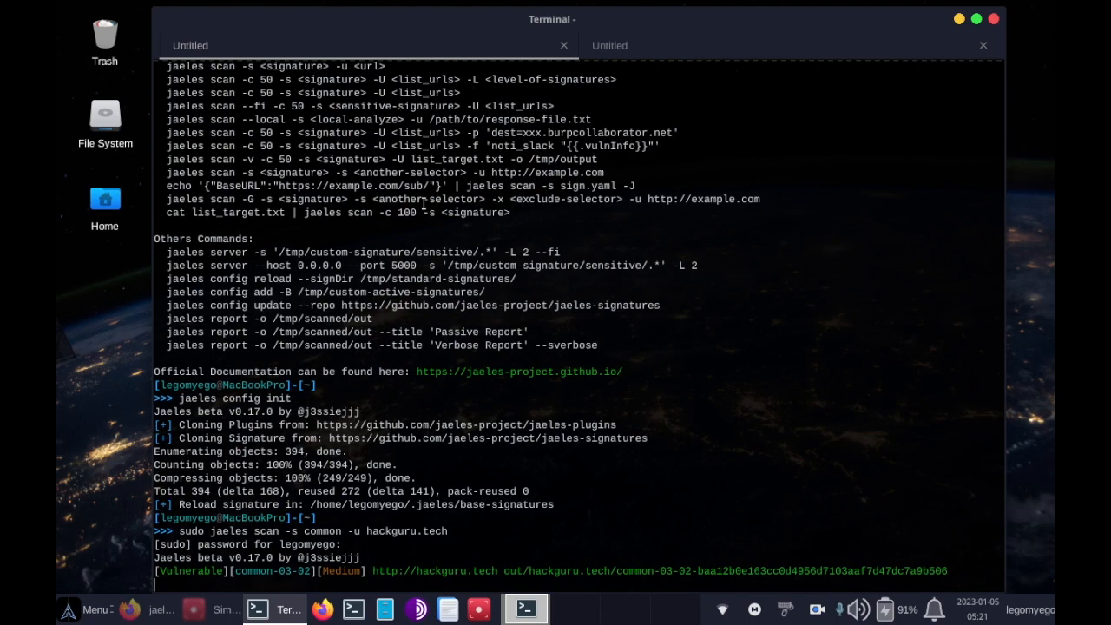
mouse_move(633, 473)
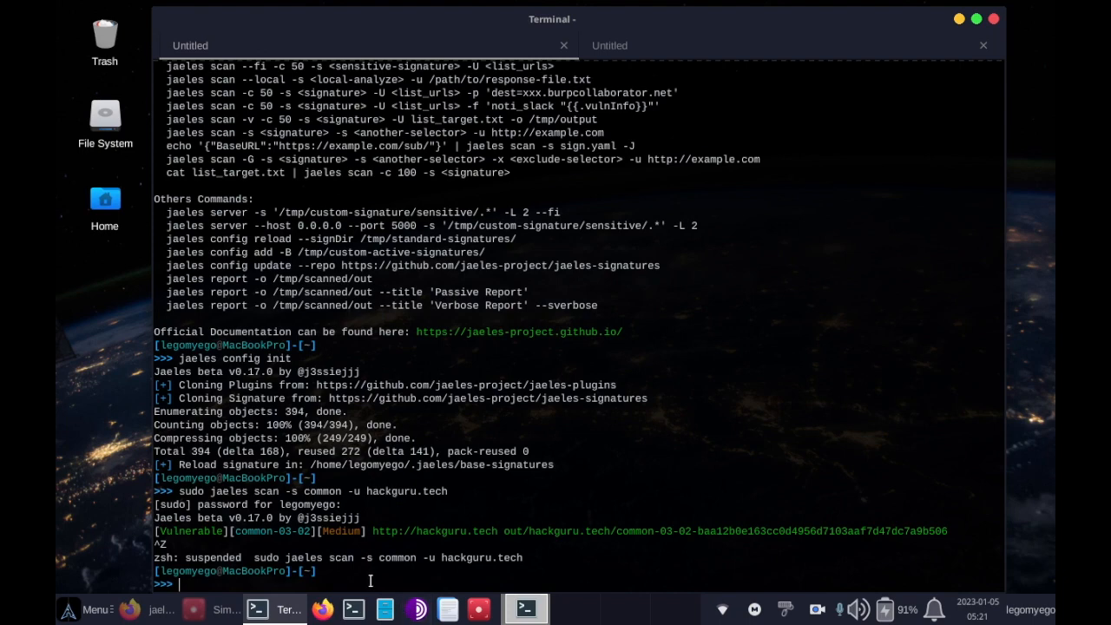
- List the home folder and attempt 'cd out', which fails with permission denied
text(ls)
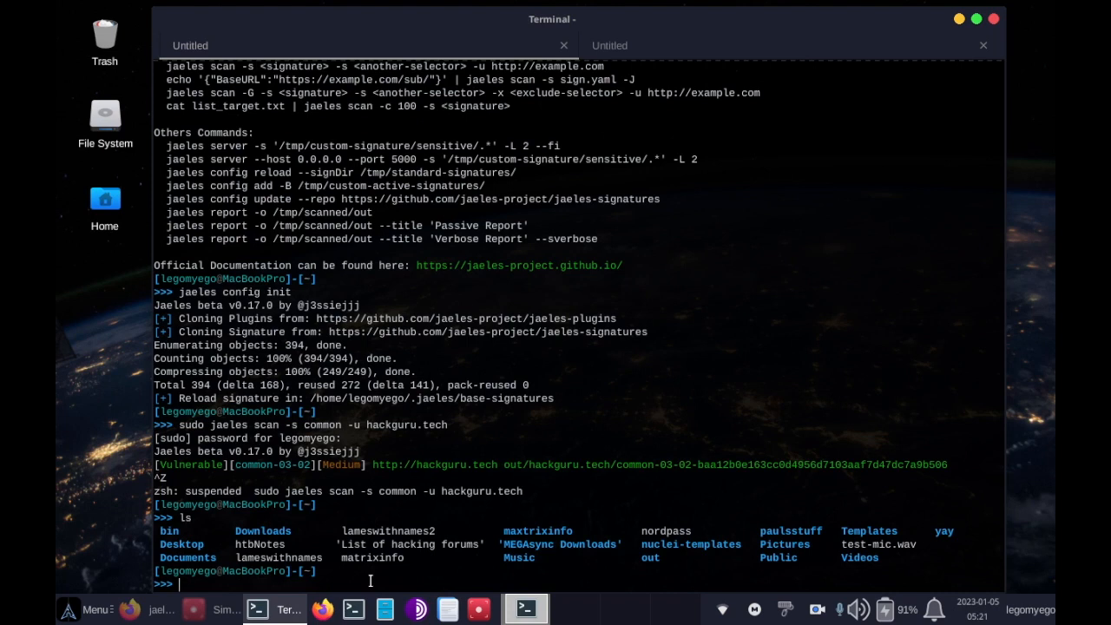
text(cd o)
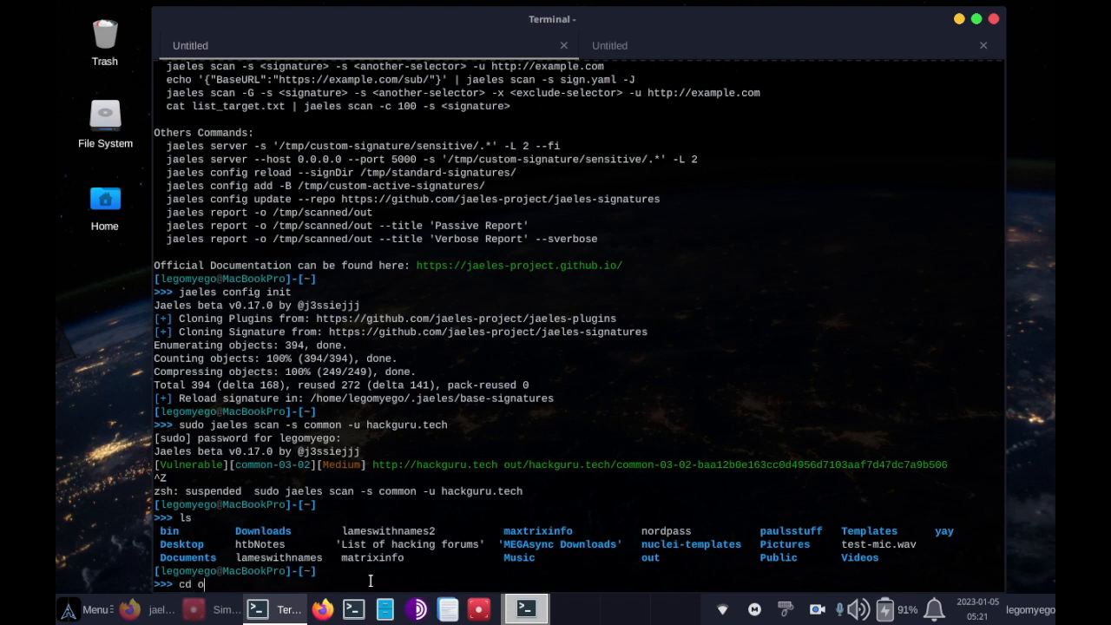
text(ut)
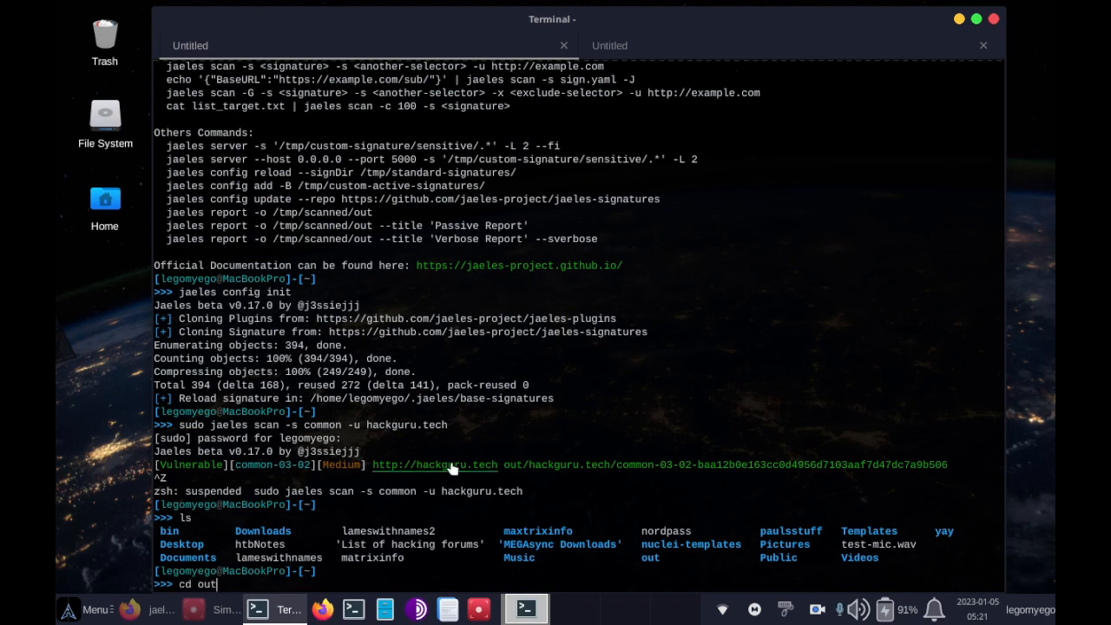
mouse_move(540, 440)
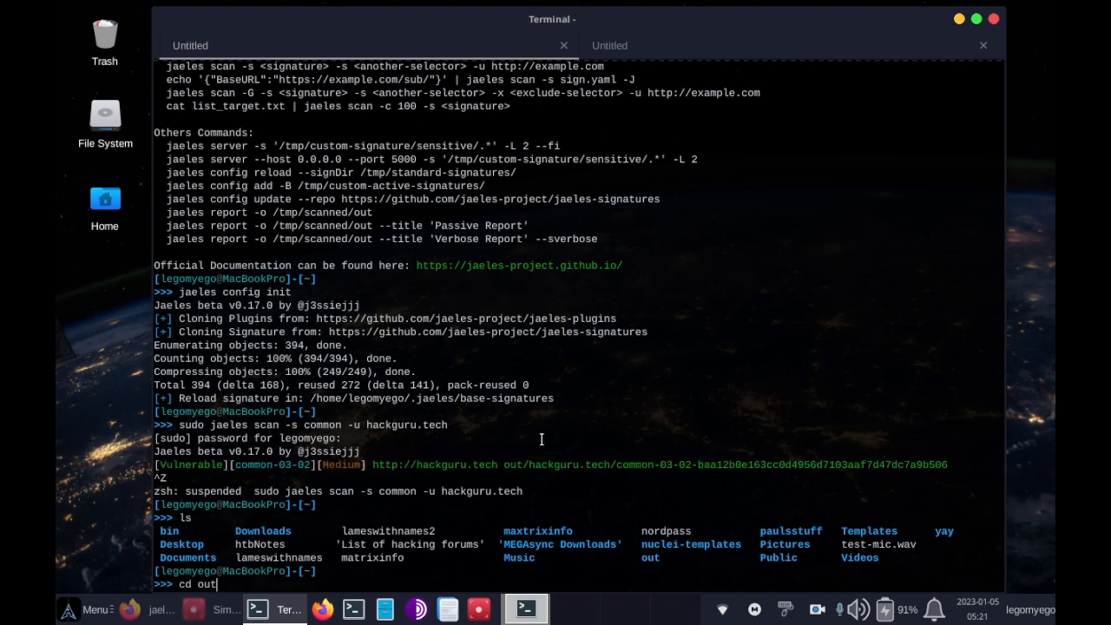
mouse_move(356, 506)
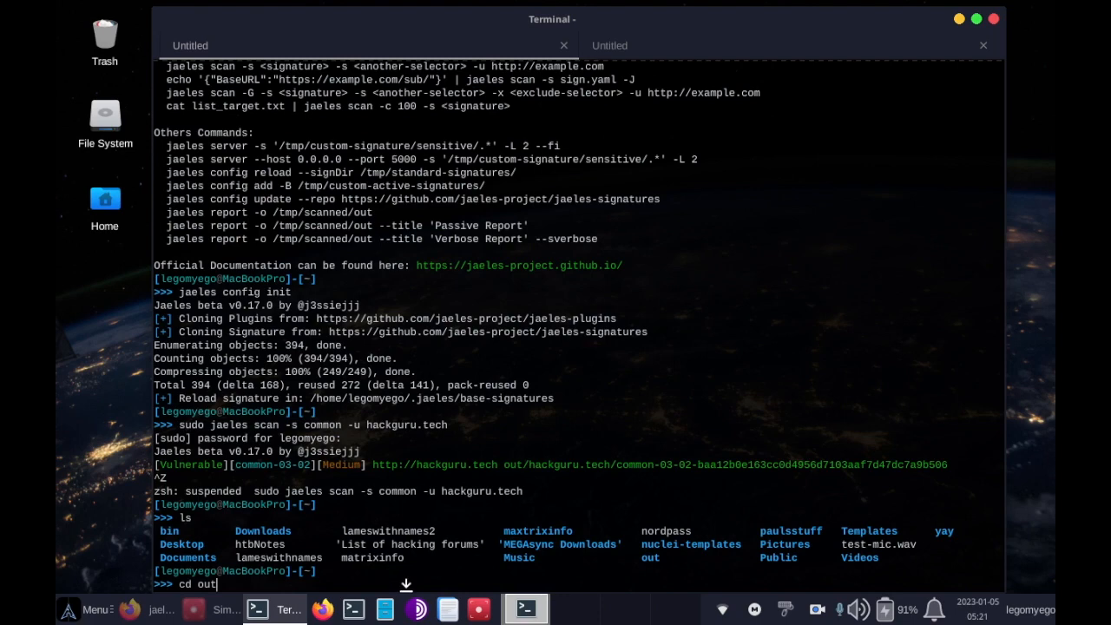
mouse_move(601, 566)
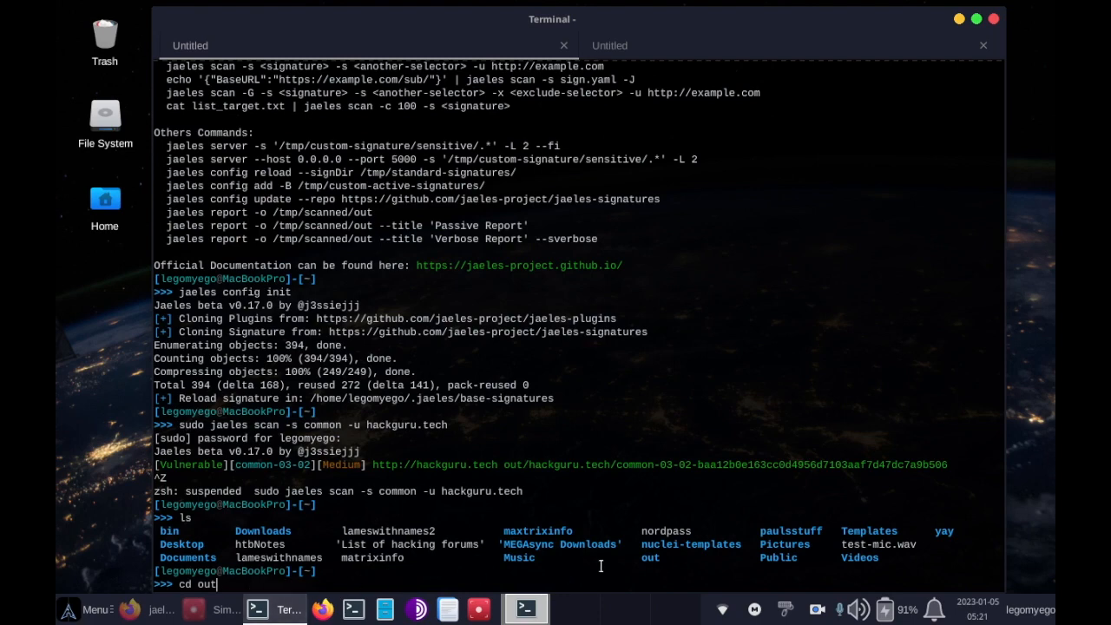
key(Return)
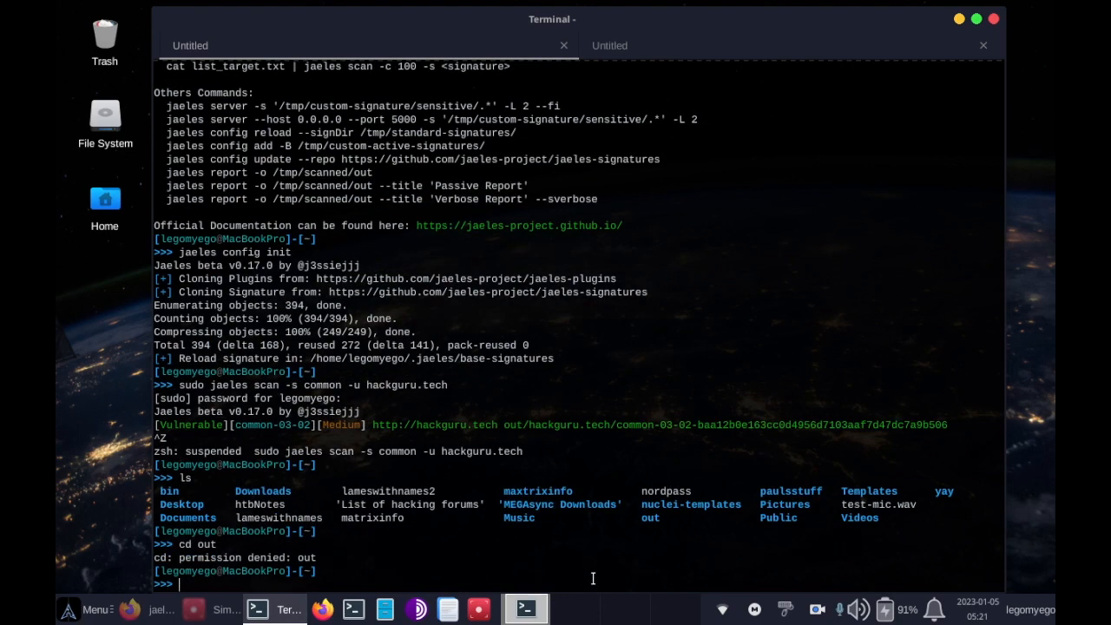
- Become root with su, entering the root password
text(su)
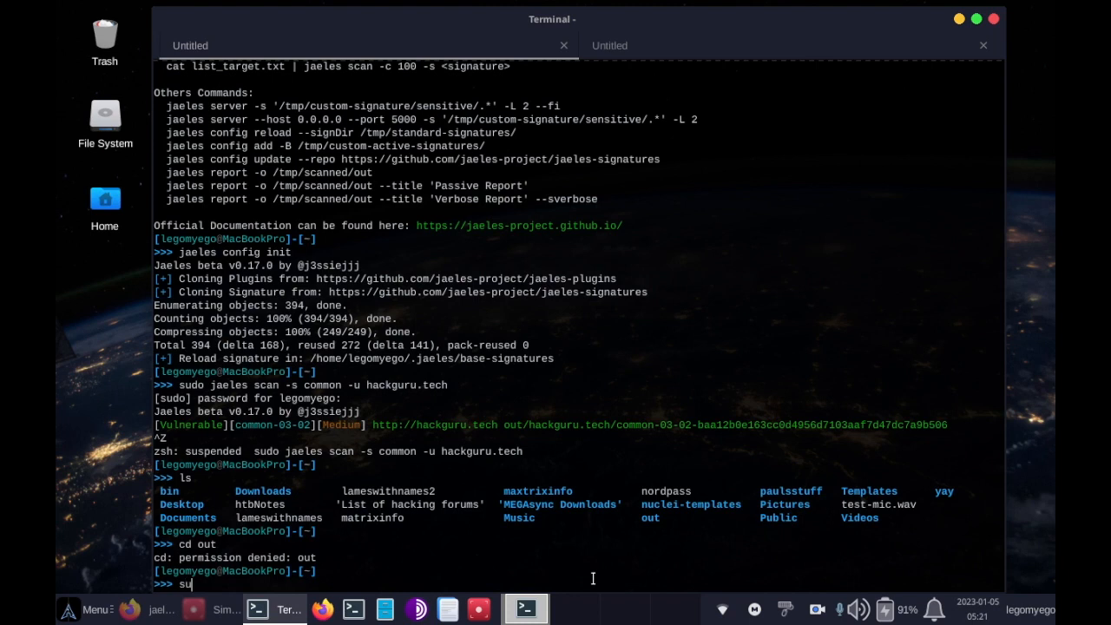
key(Return)
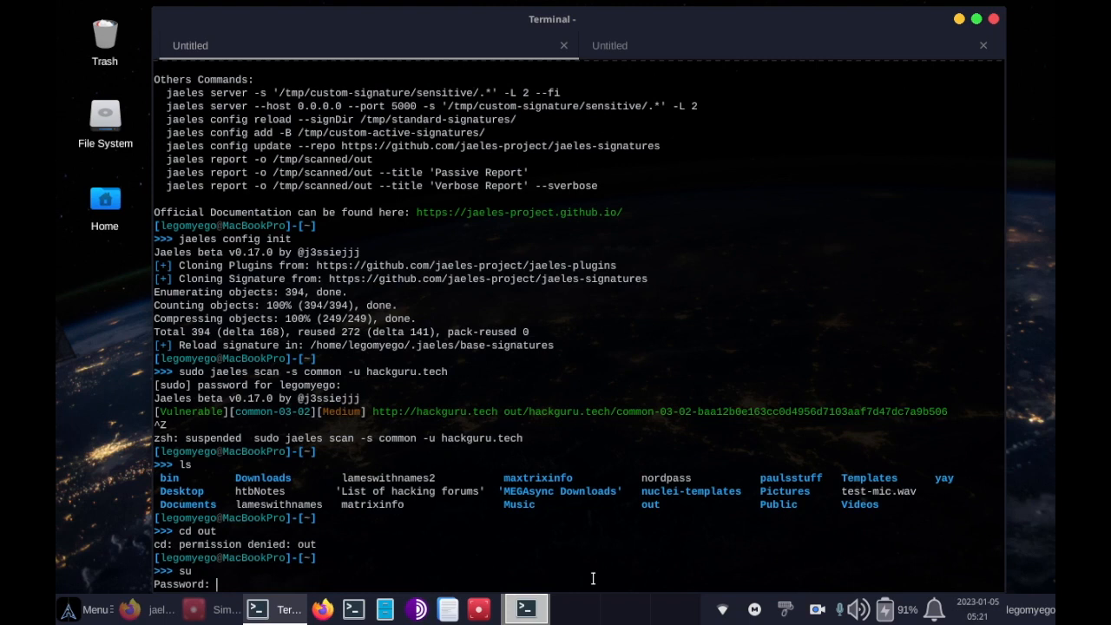
key(Return)
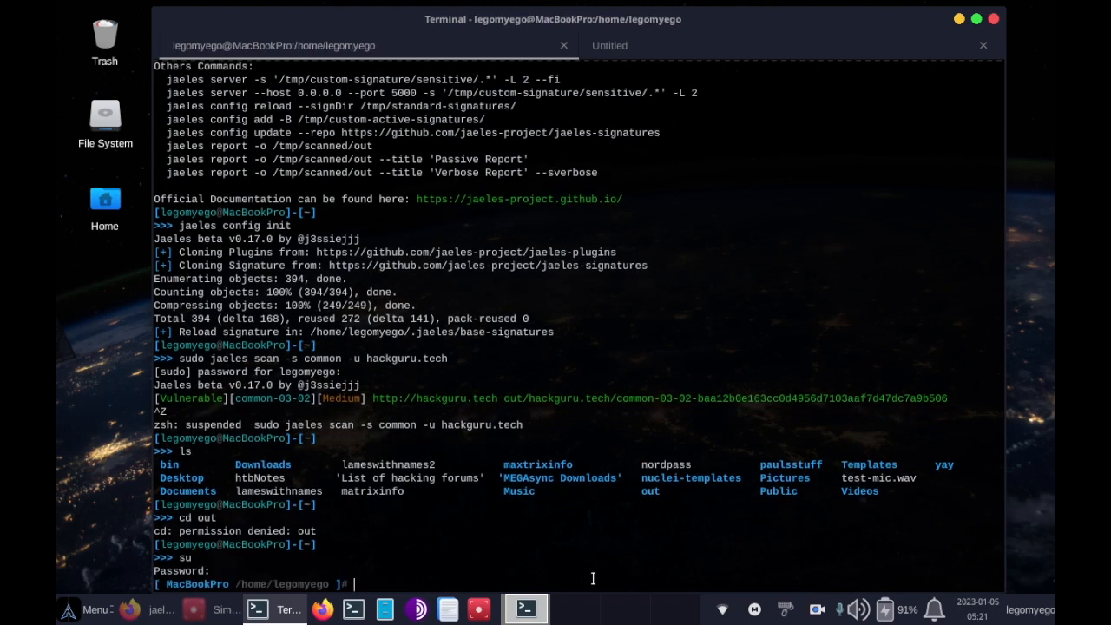
mouse_move(613, 538)
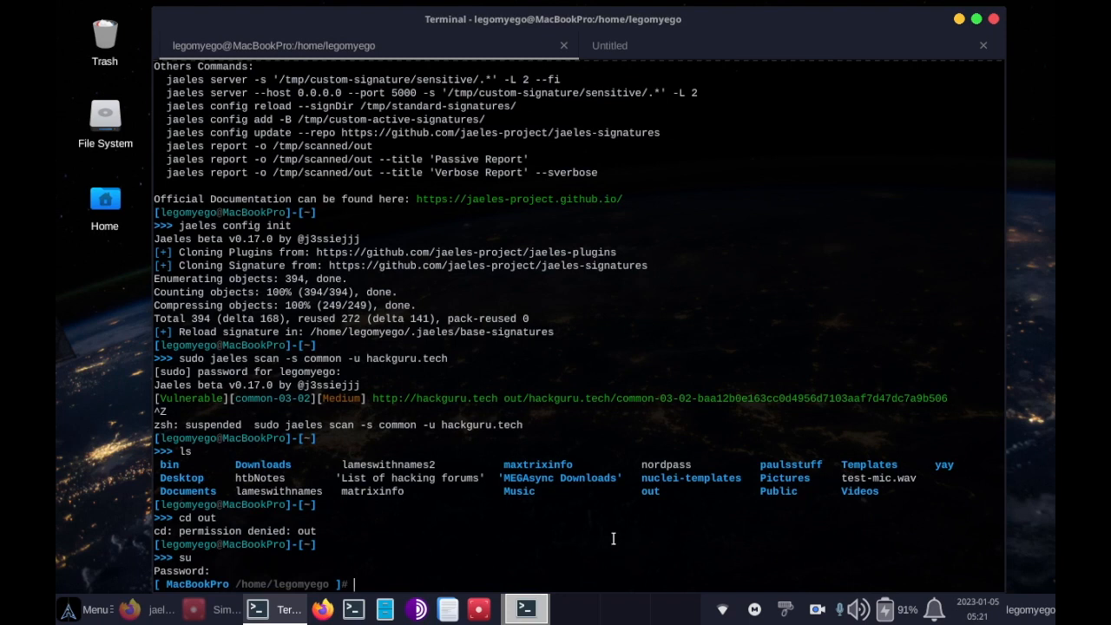
mouse_move(493, 543)
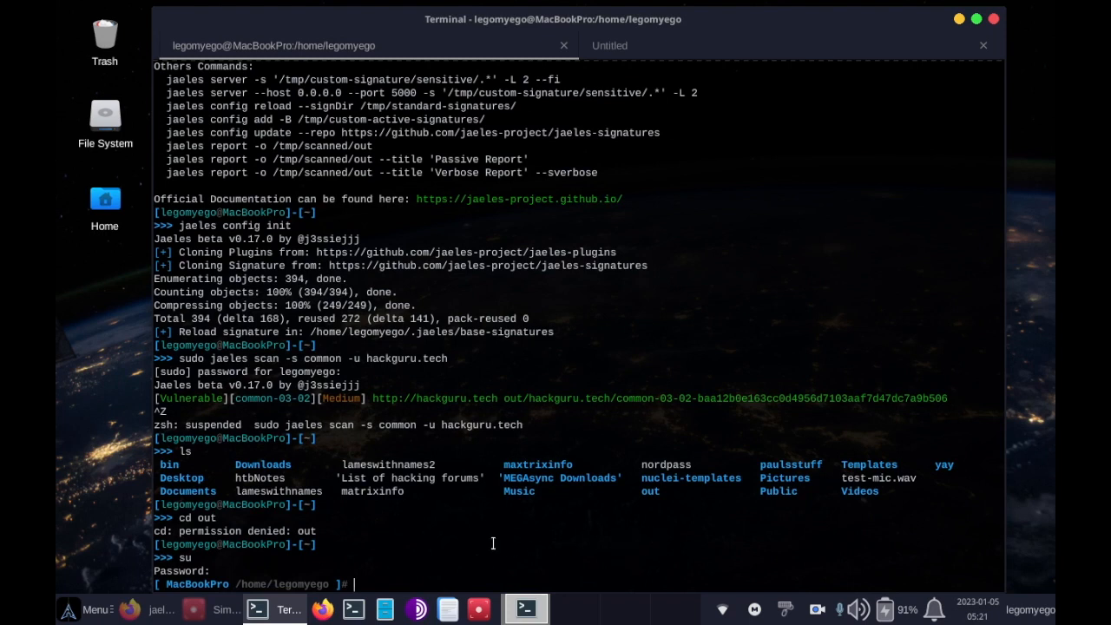
- As root, enter out, review vuln-summary.txt and jaeles-summary.txt, then open the hackguru.tech folder
text(cd)
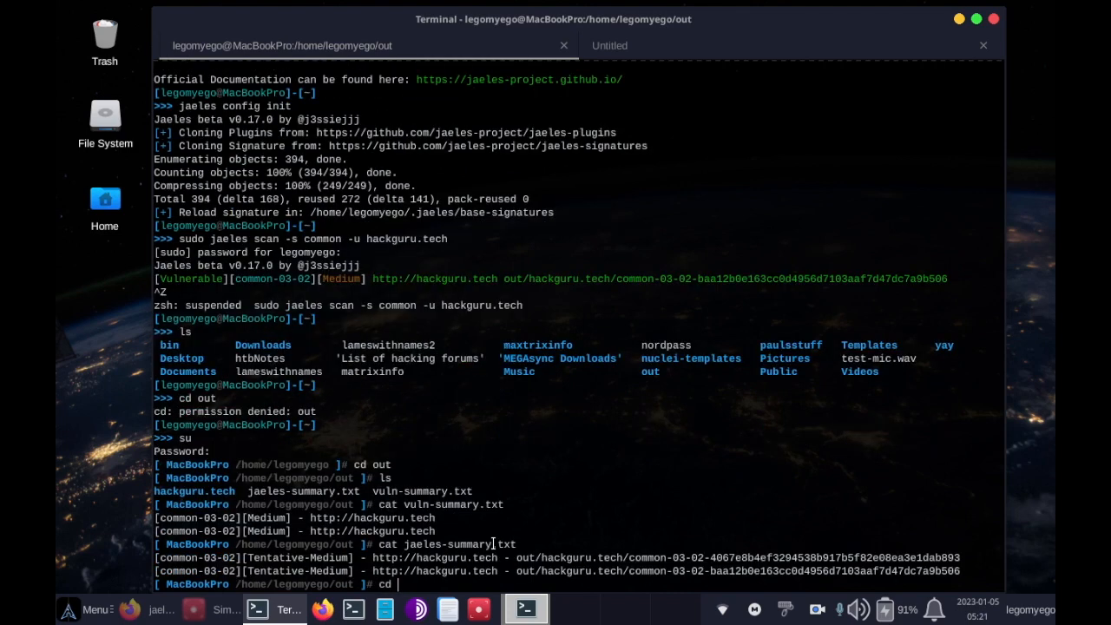
text(hackguru.tech)
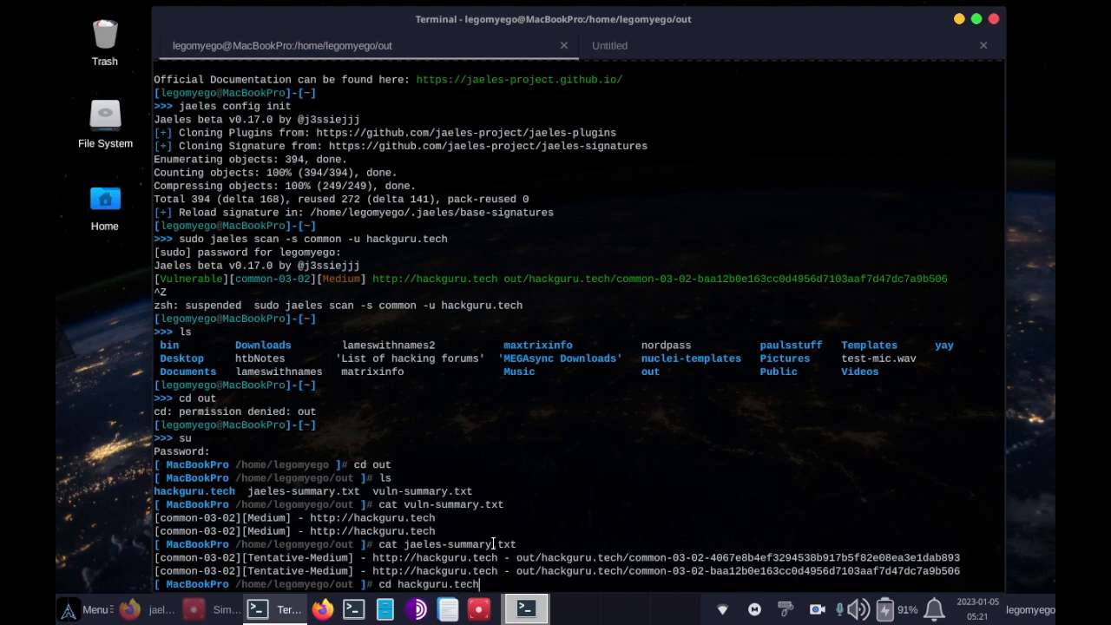
key(Return)
text(ls)
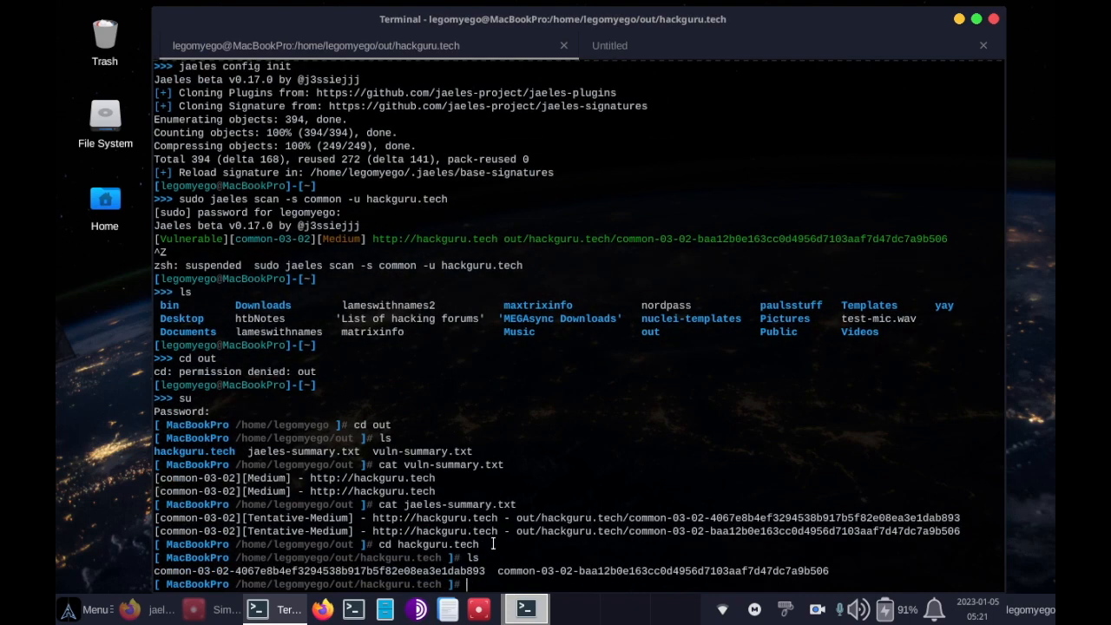
- Cat the first common-03-02 result file, showing Apache response headers and page HTML
double_click(321, 570)
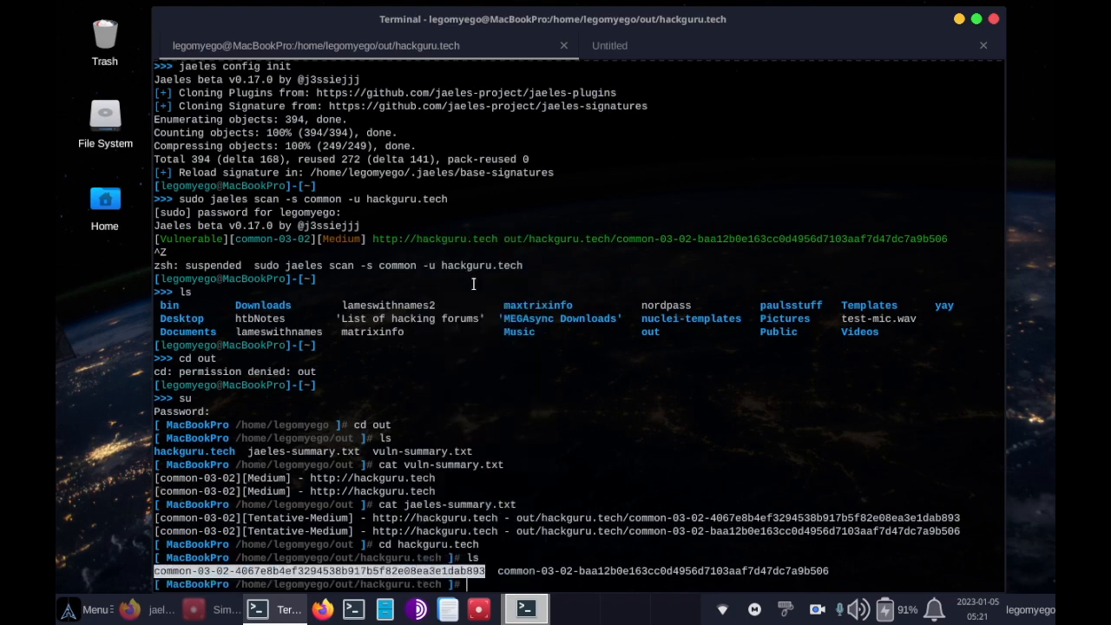
text(ca)
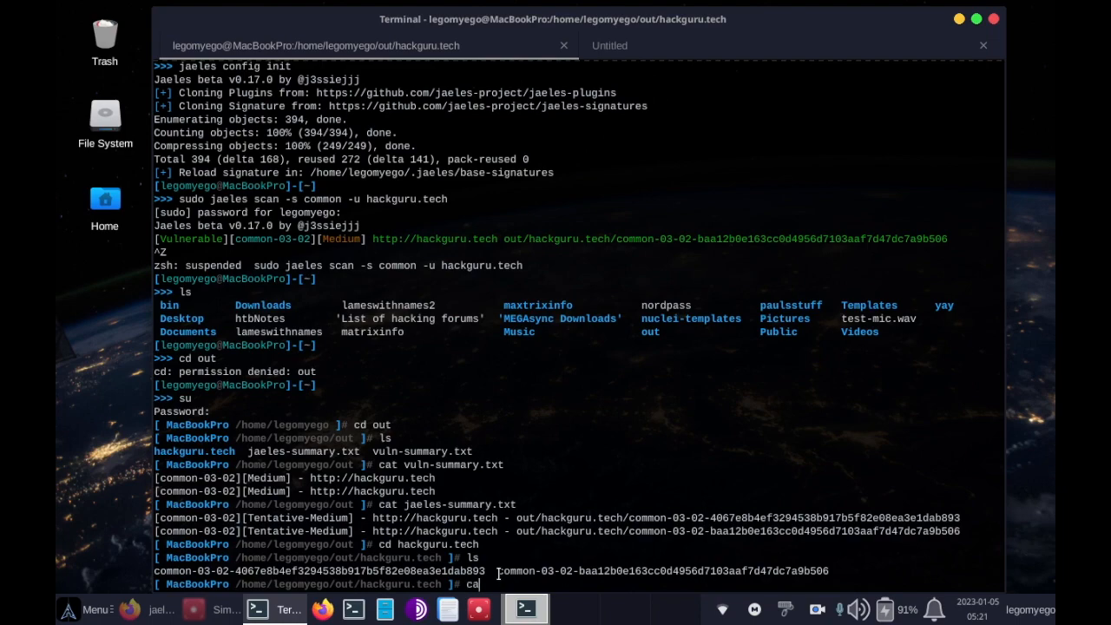
key(Return)
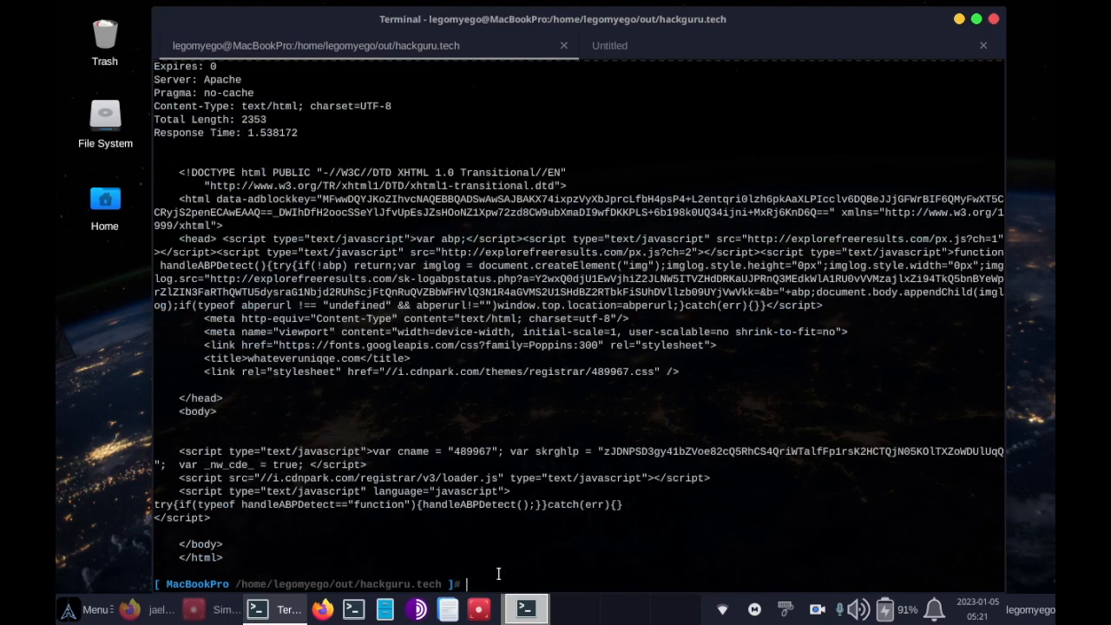
scroll(up, 3)
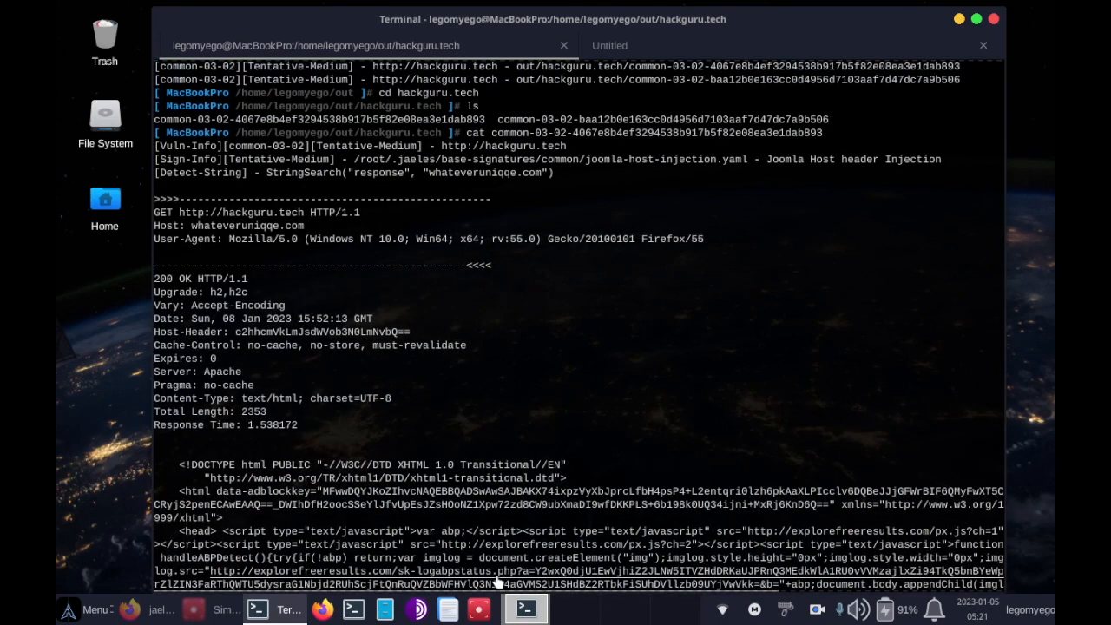
mouse_move(737, 173)
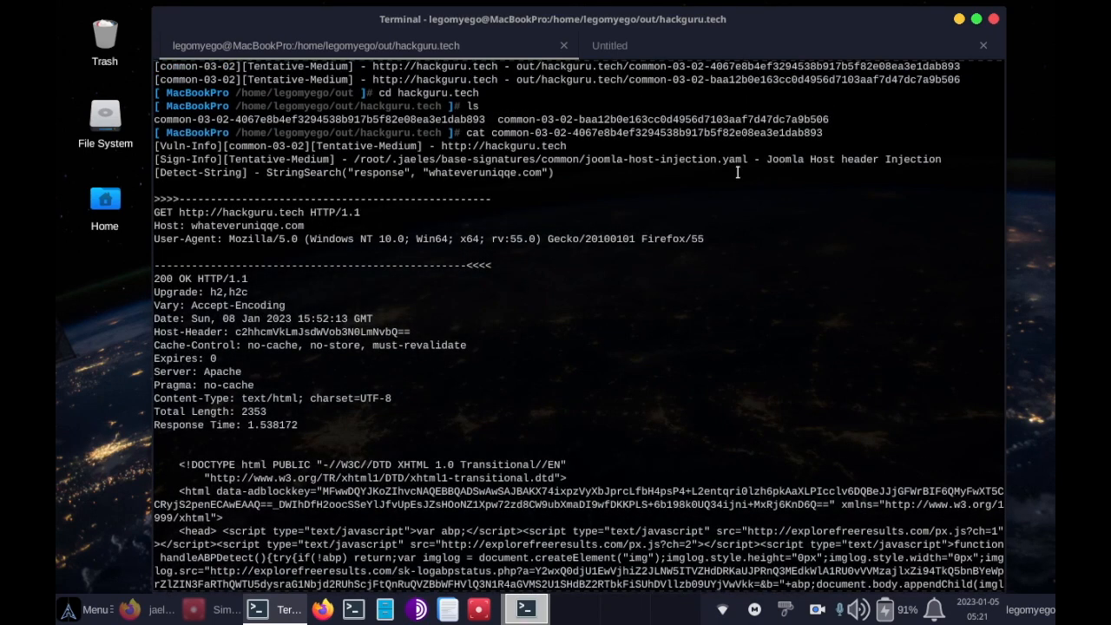
double_click(548, 159)
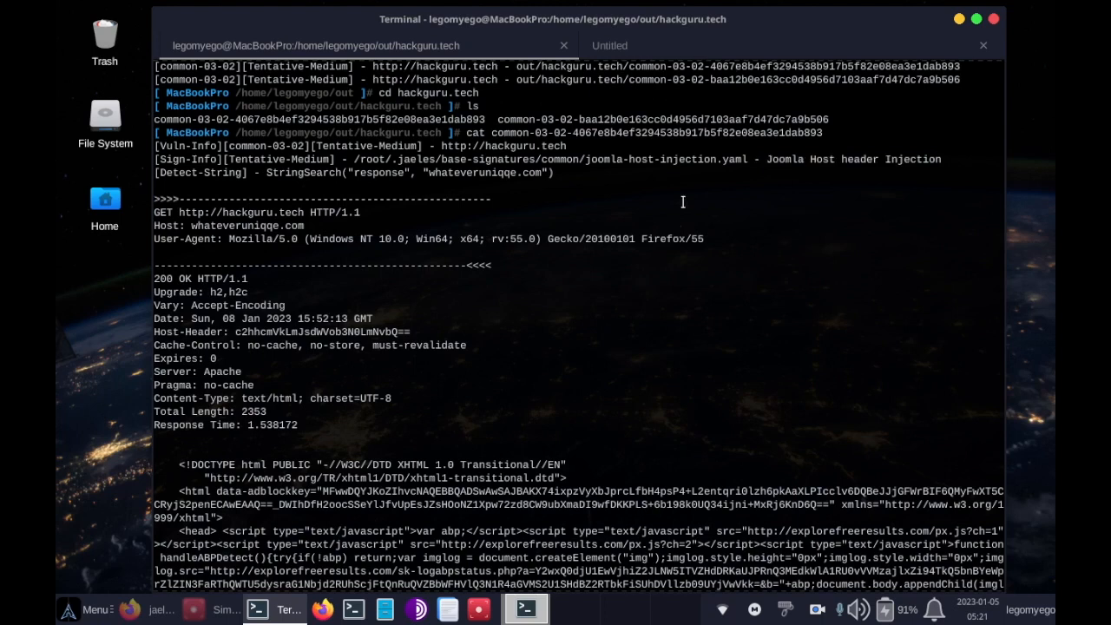
mouse_move(506, 337)
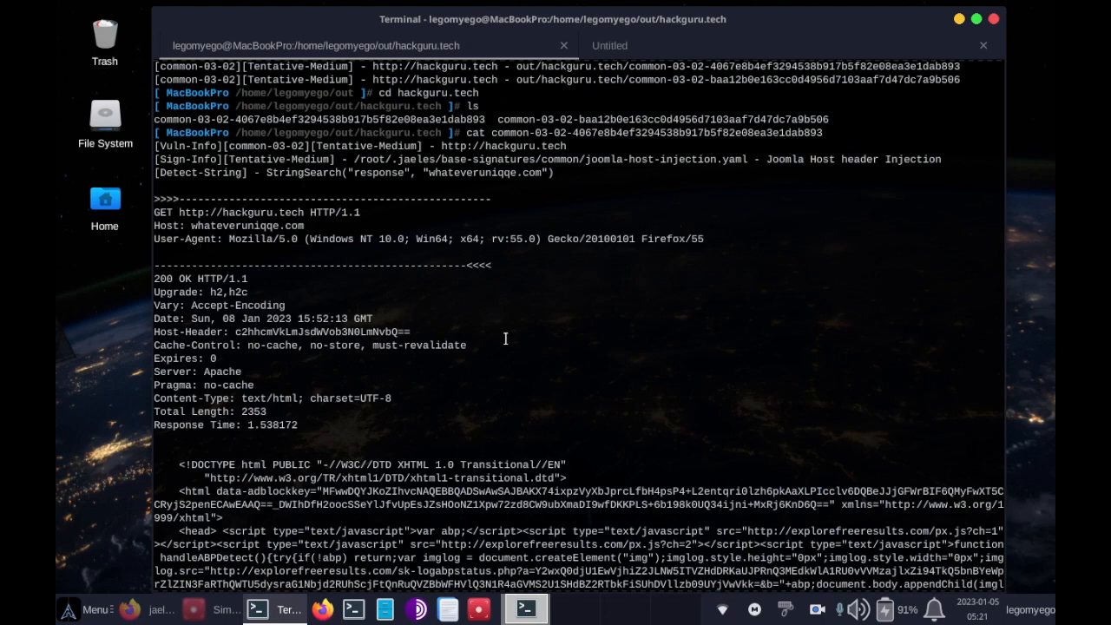
mouse_move(532, 408)
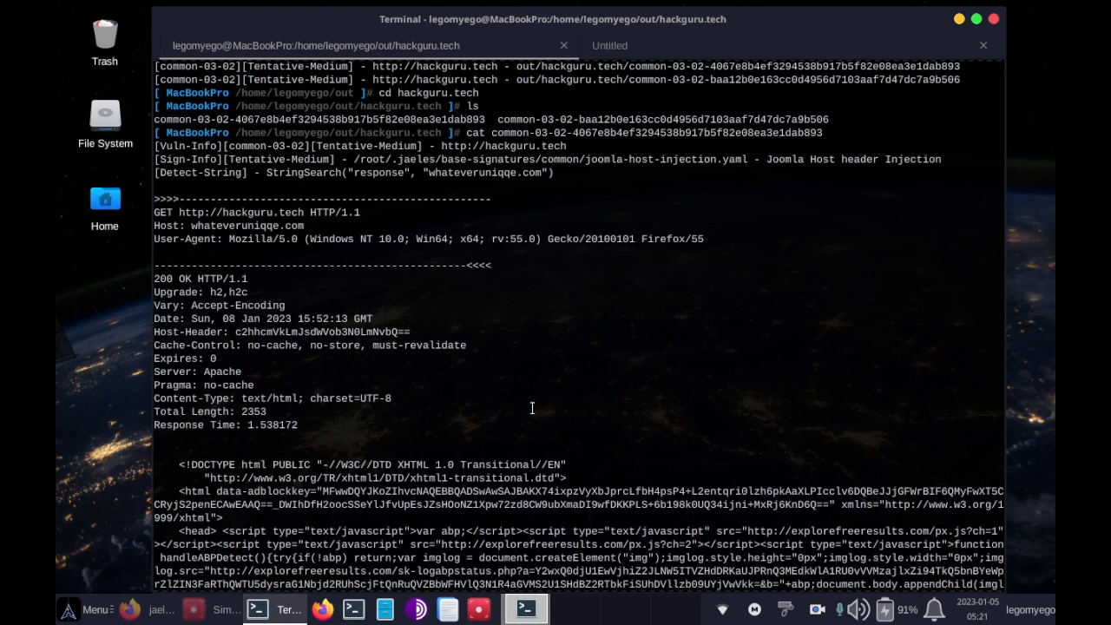
scroll(down, 3)
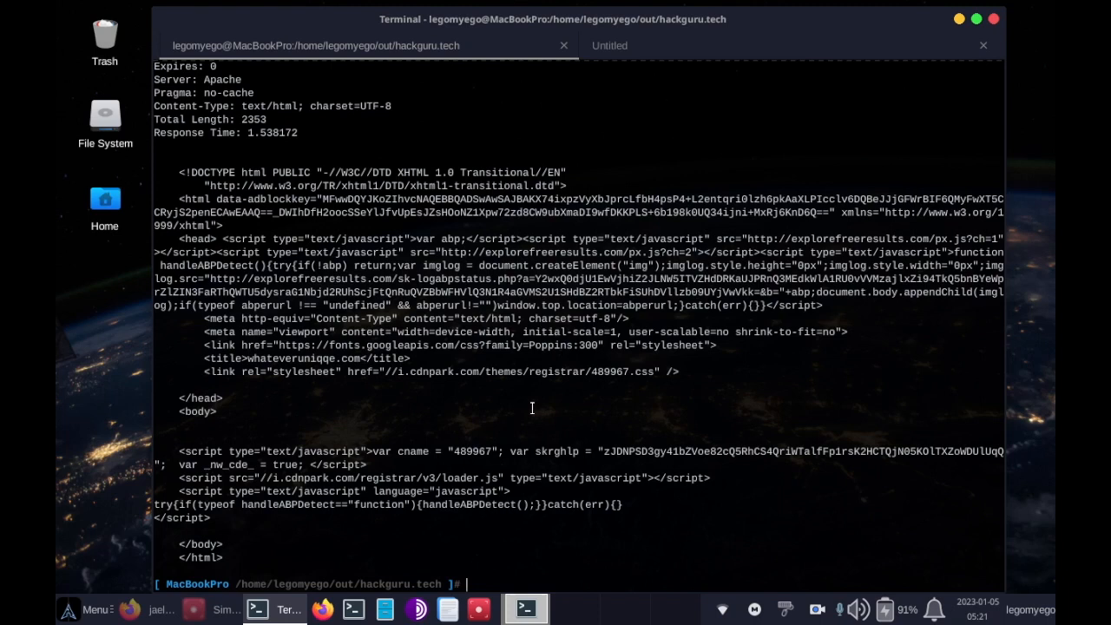
text(clear)
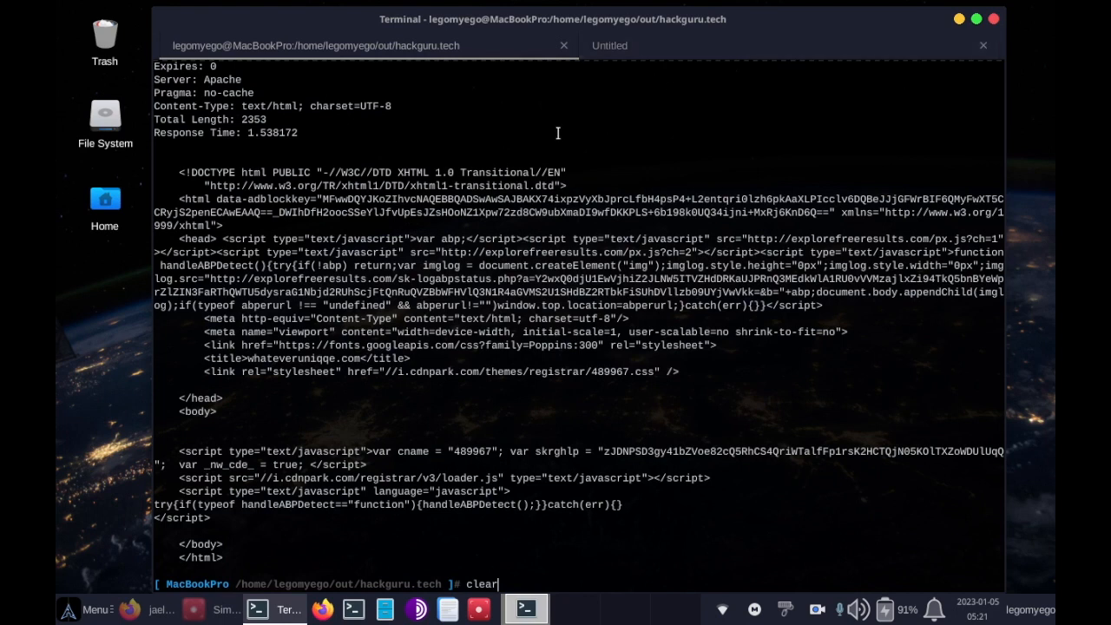
mouse_move(445, 263)
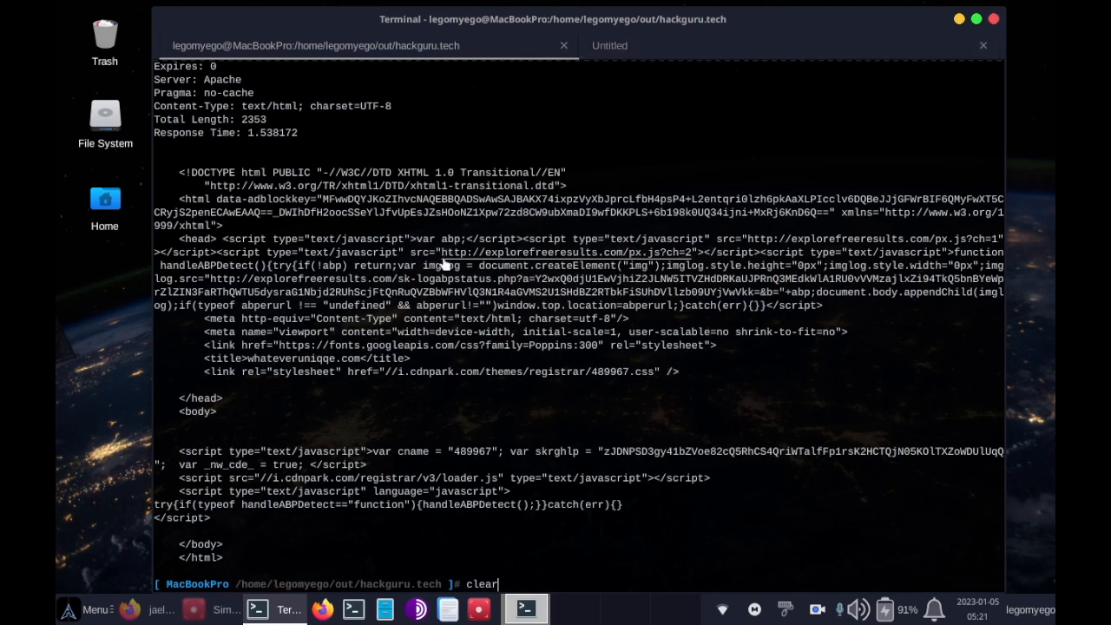
mouse_move(326, 460)
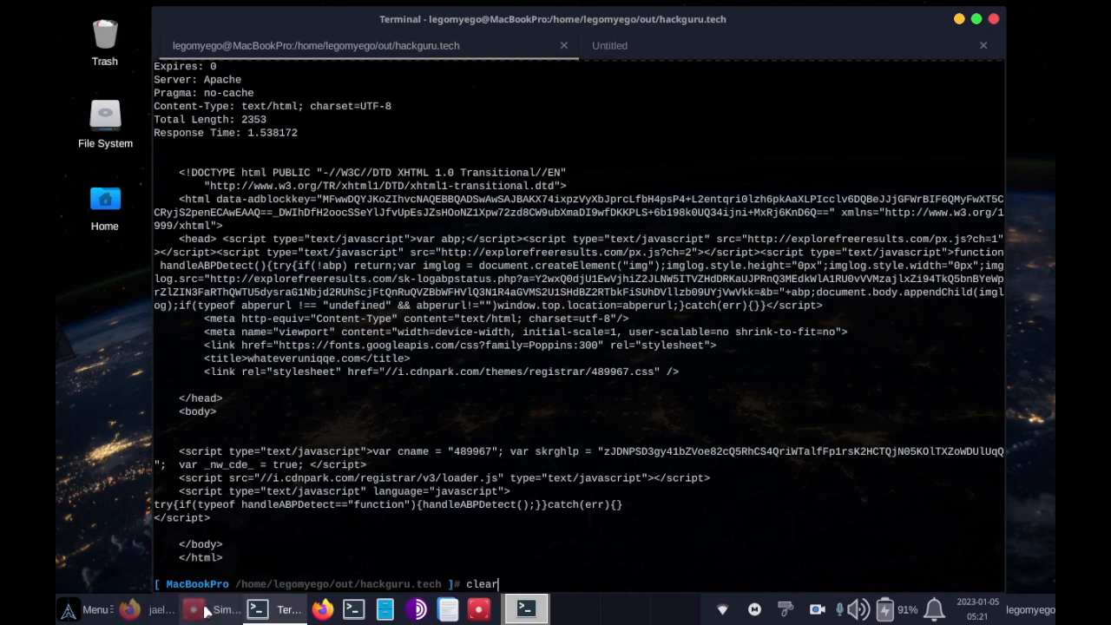
mouse_move(209, 609)
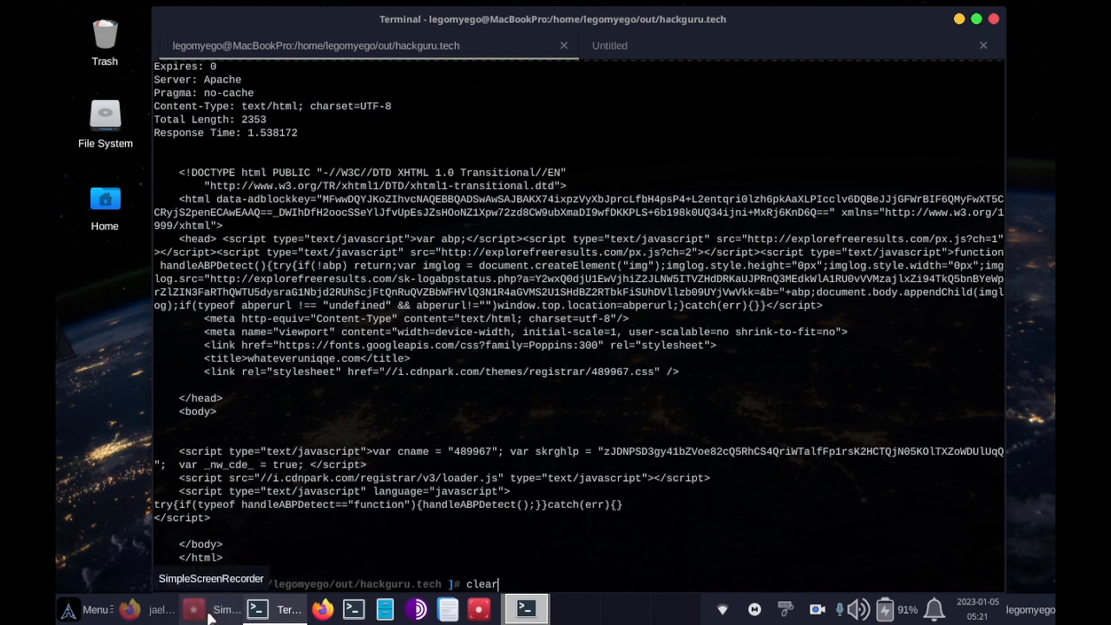